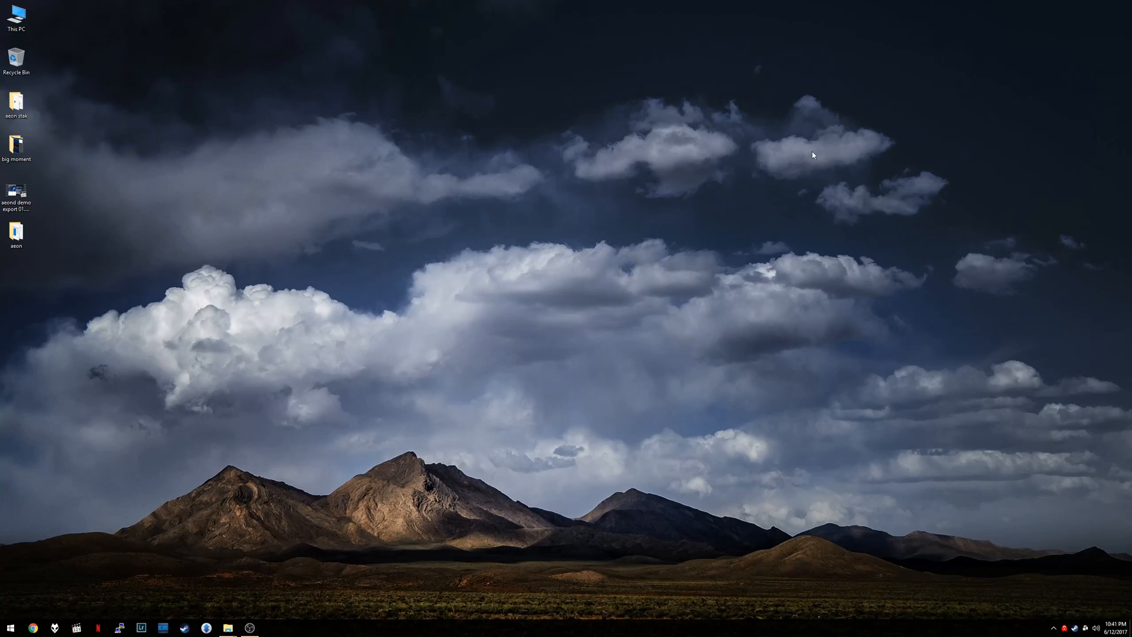
mouse_move(799, 155)
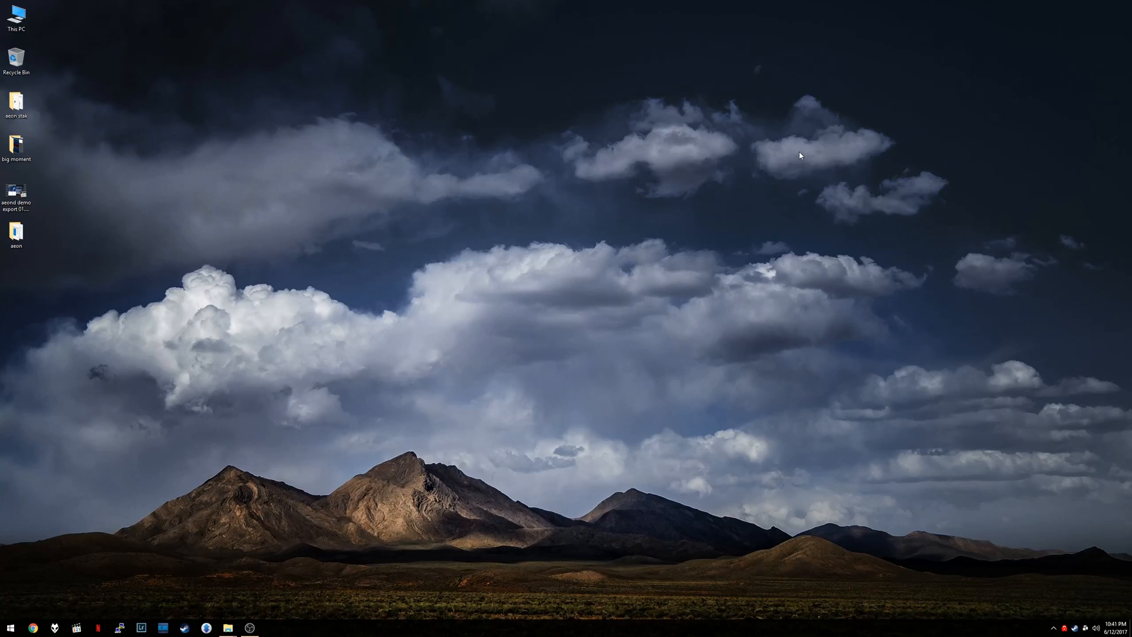
mouse_move(787, 146)
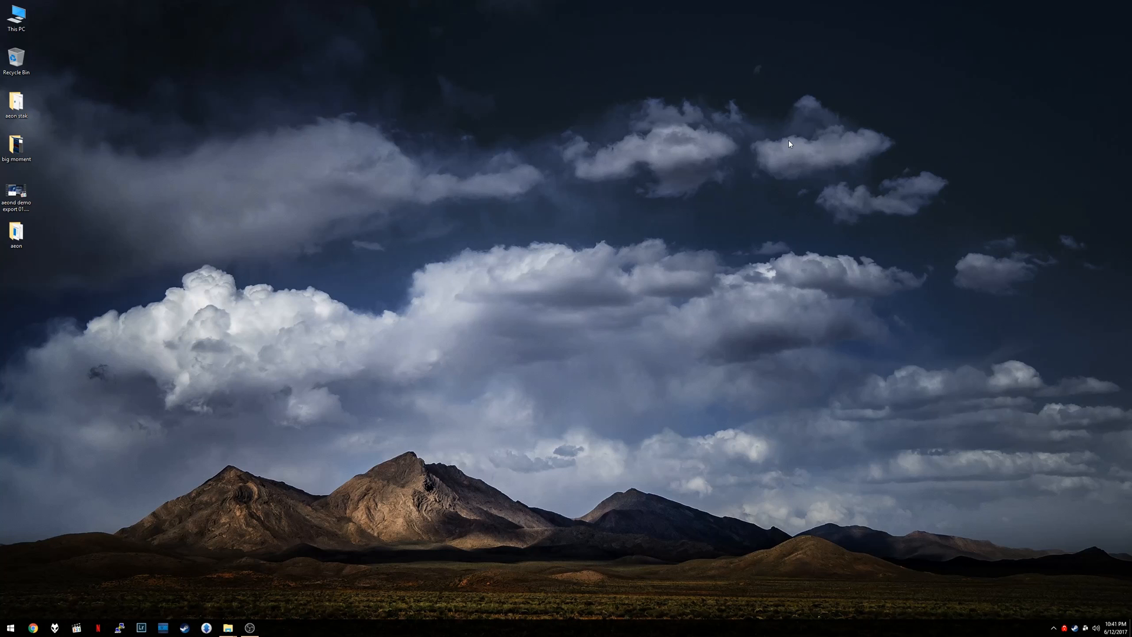
mouse_move(577, 219)
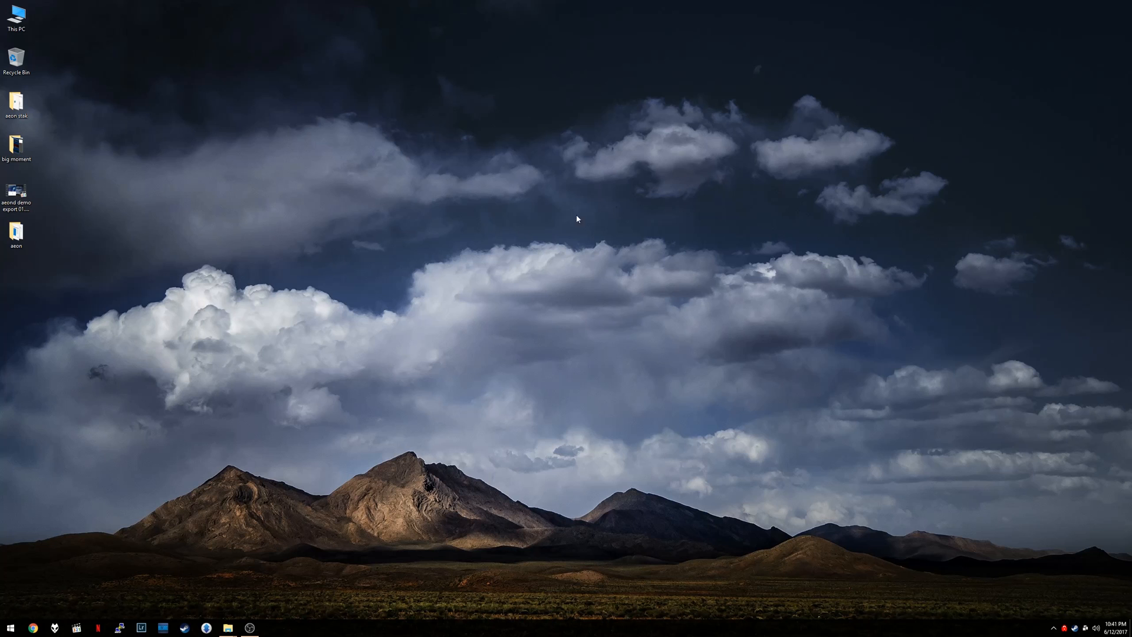
mouse_move(45, 245)
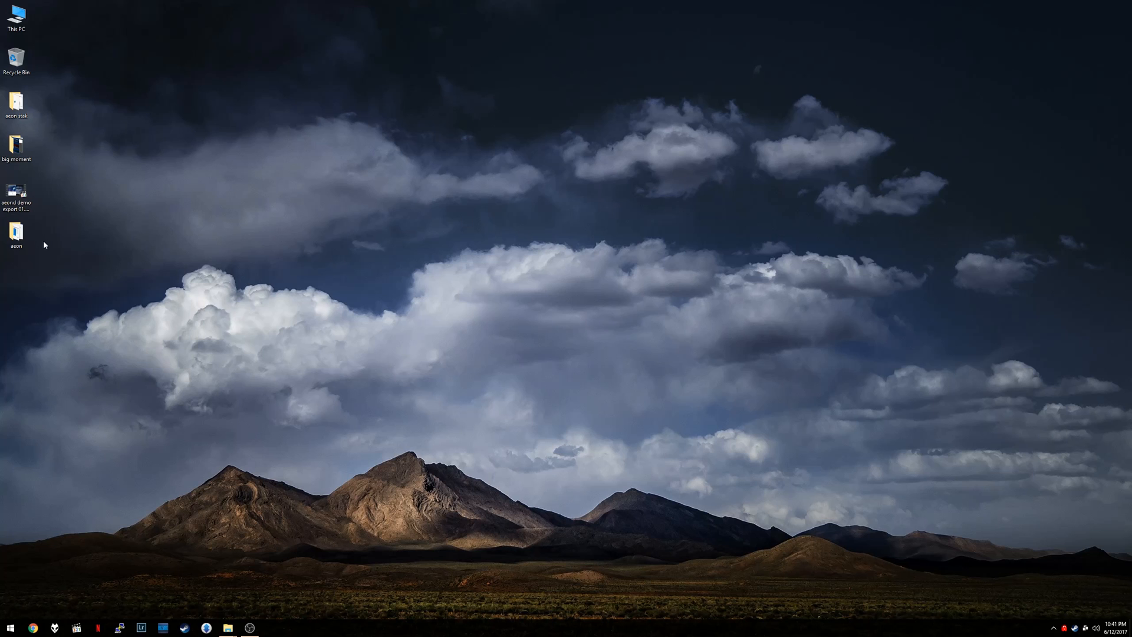
- Enter the aeon folder from the desktop and single out aeond.exe among its three files
double_click(15, 226)
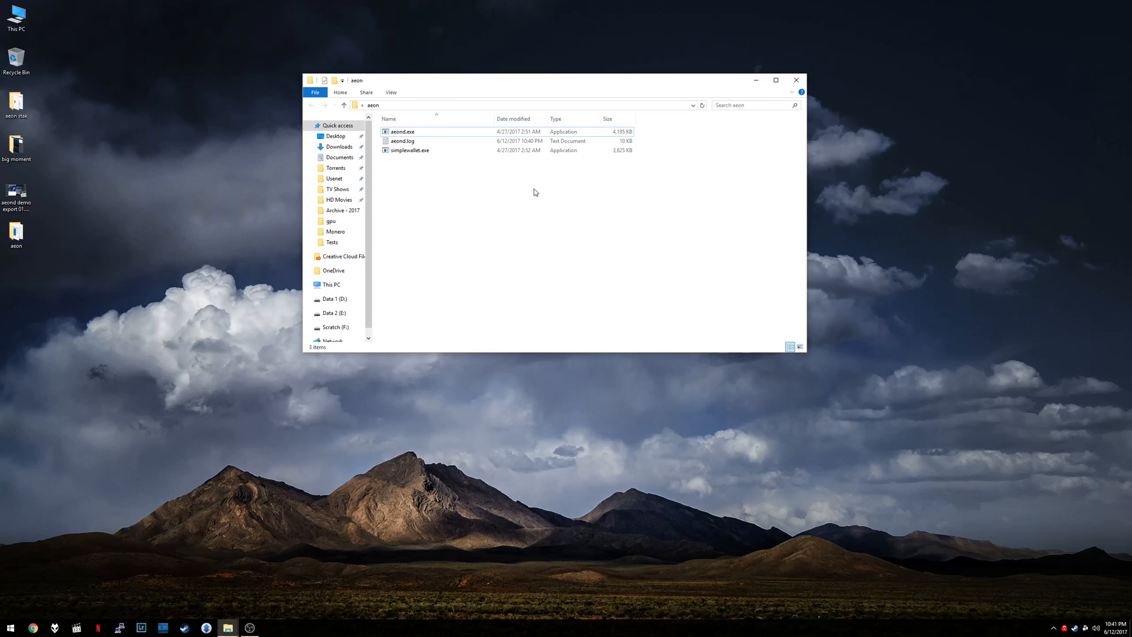
left_click(402, 131)
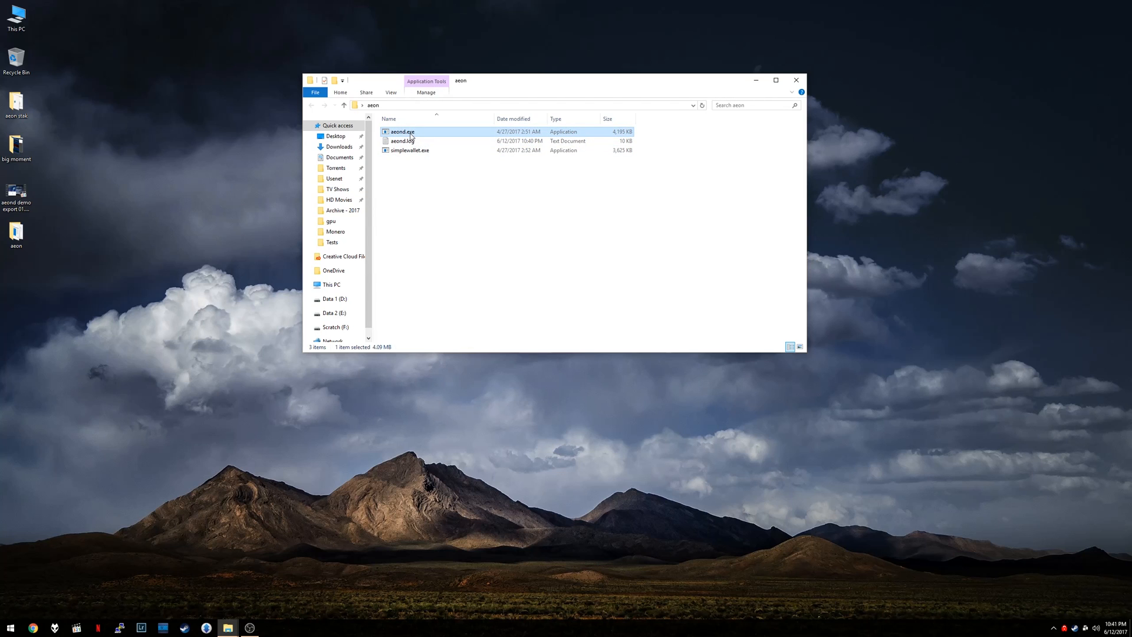
mouse_move(462, 218)
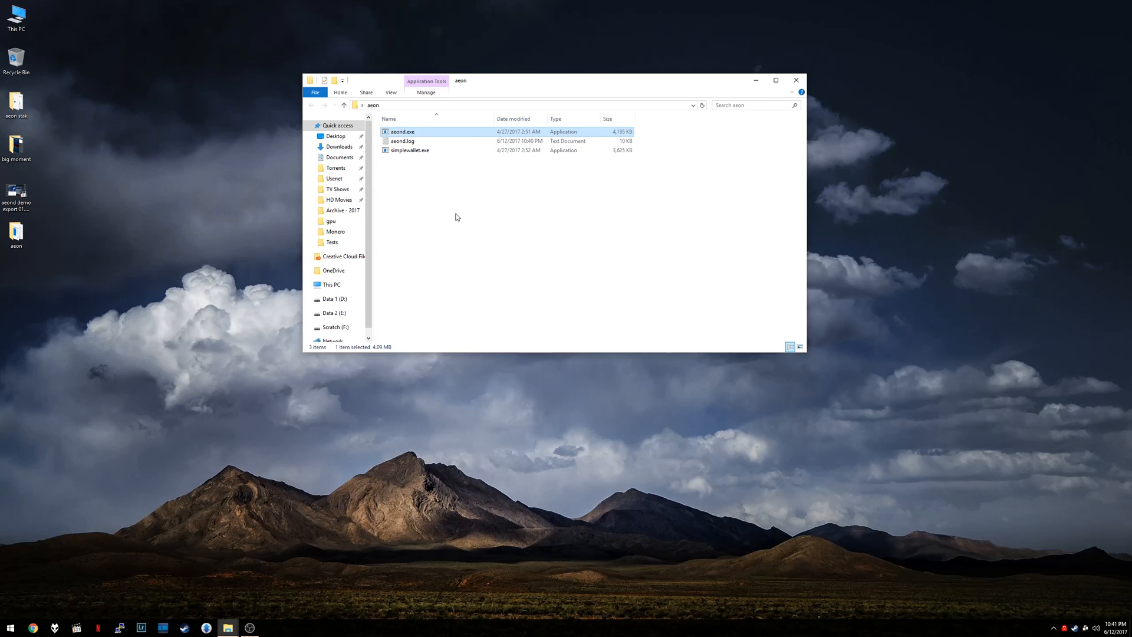
mouse_move(423, 138)
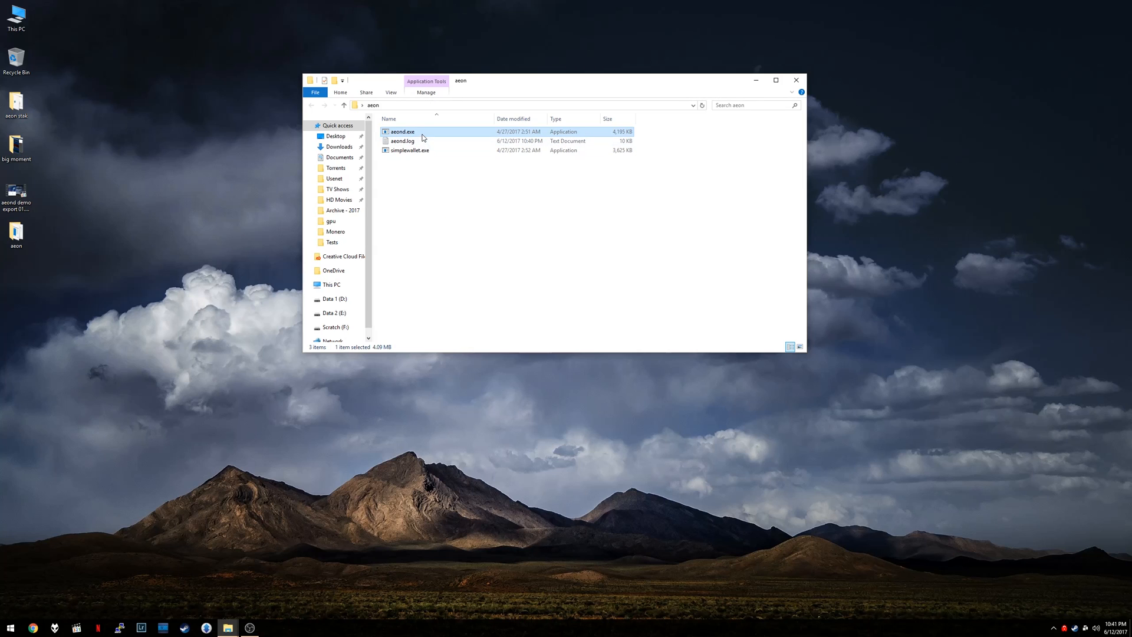
- Launch aeond.exe so the daemon console syncs until it reports SYNCHRONIZED OK
double_click(402, 131)
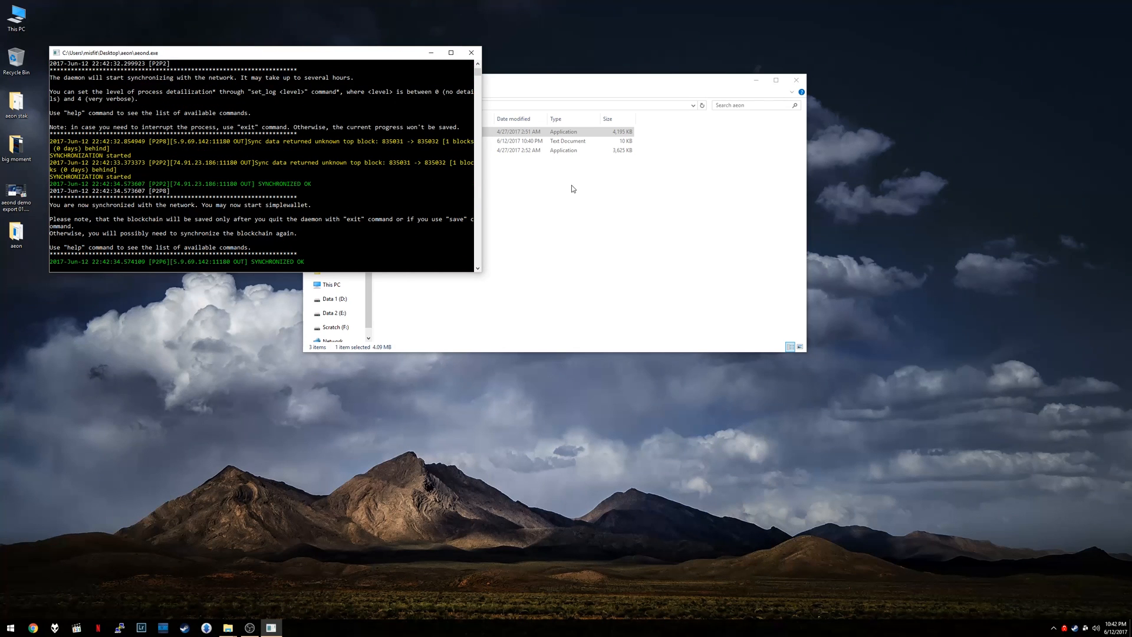
mouse_move(571, 183)
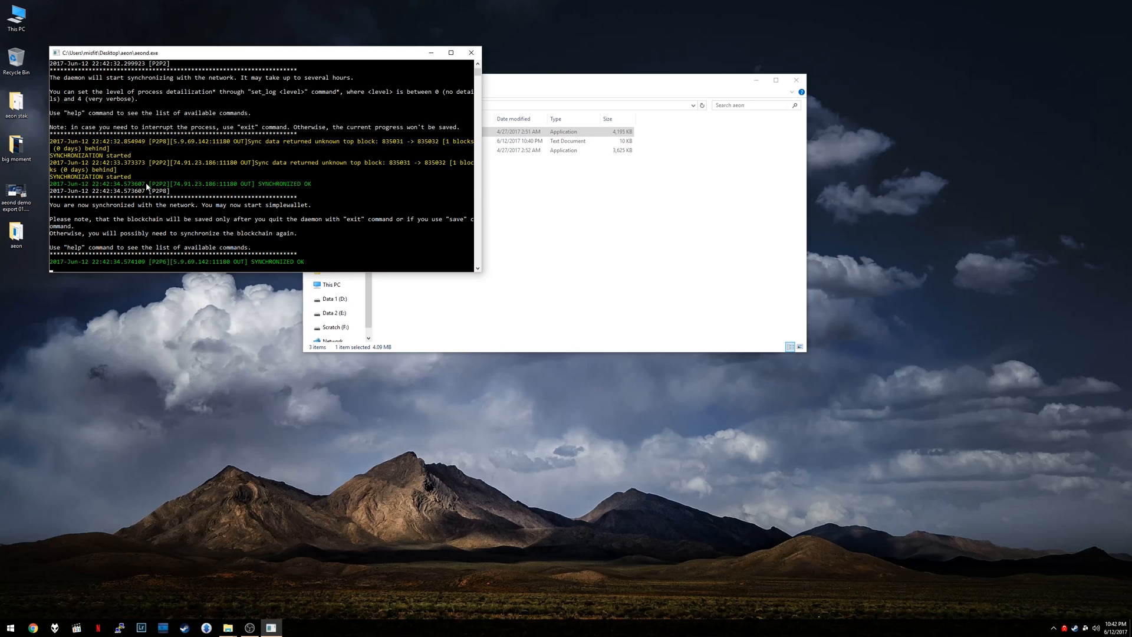
mouse_move(113, 211)
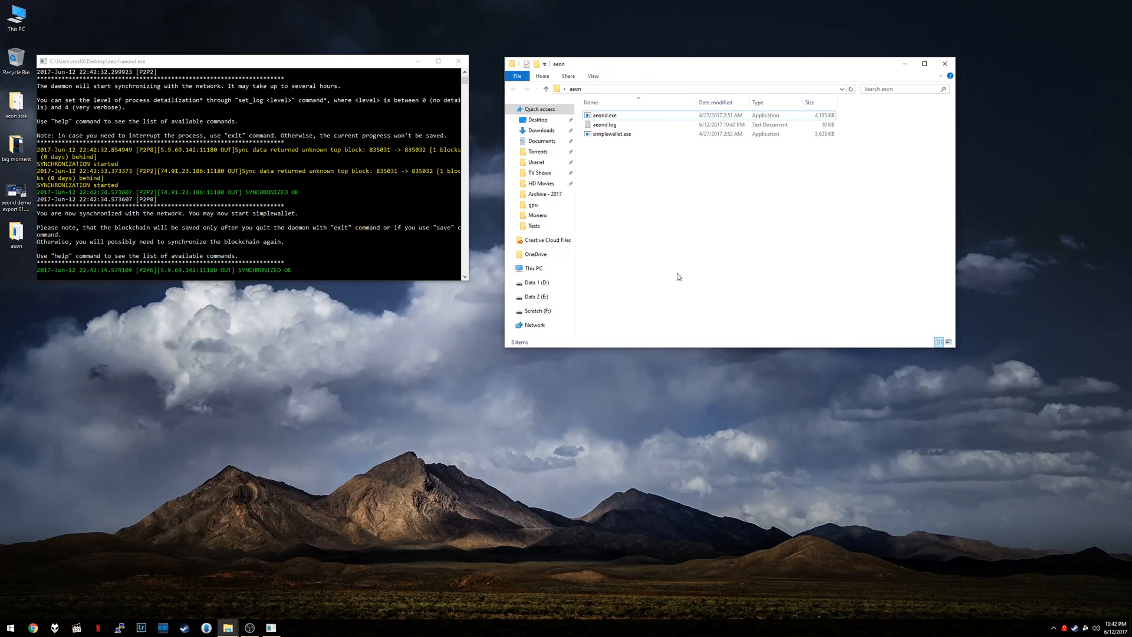
mouse_move(672, 285)
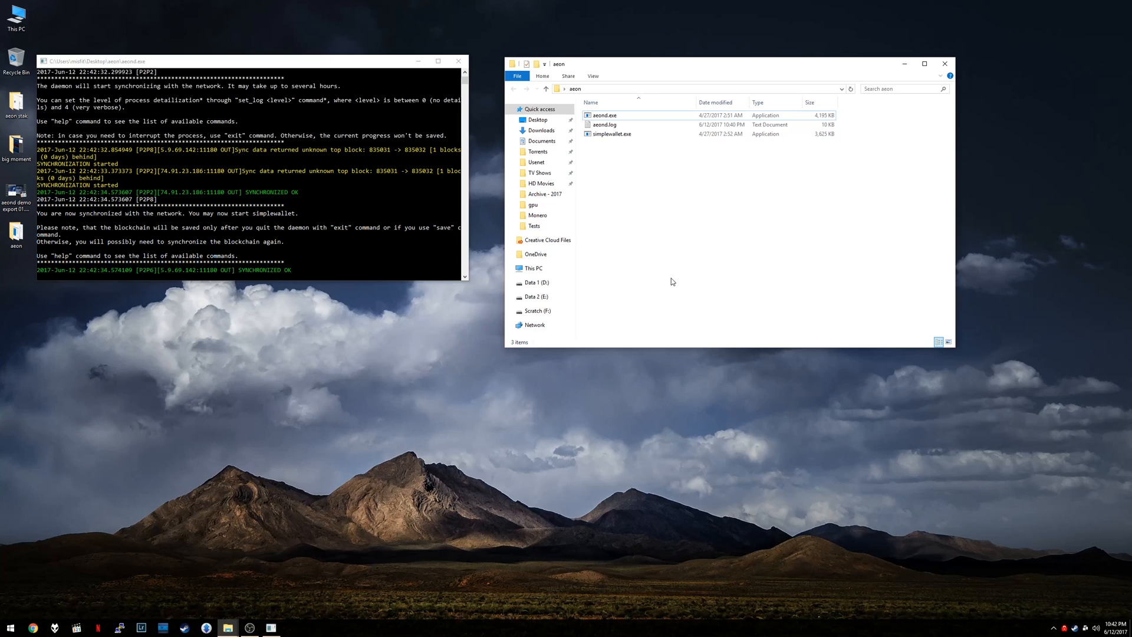
mouse_move(656, 342)
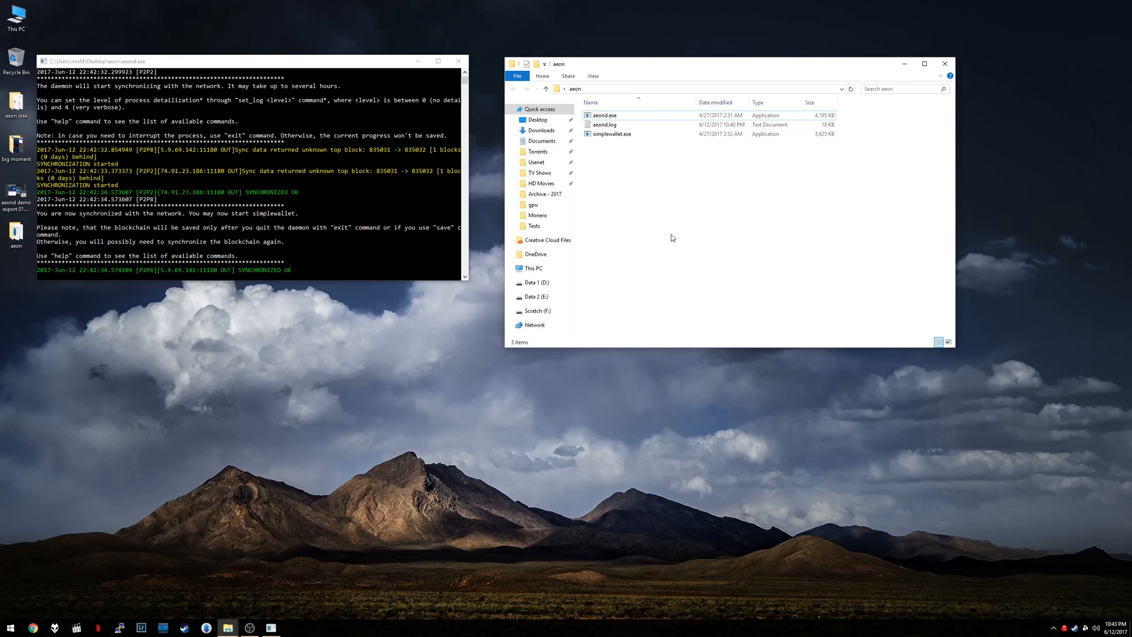
mouse_move(737, 195)
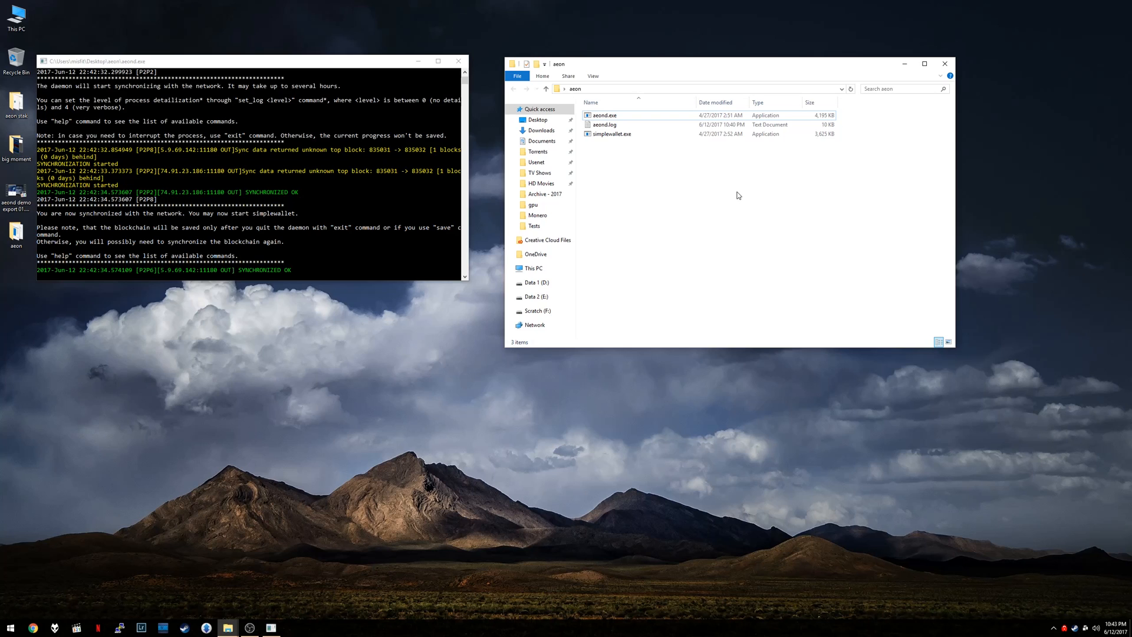
mouse_move(700, 204)
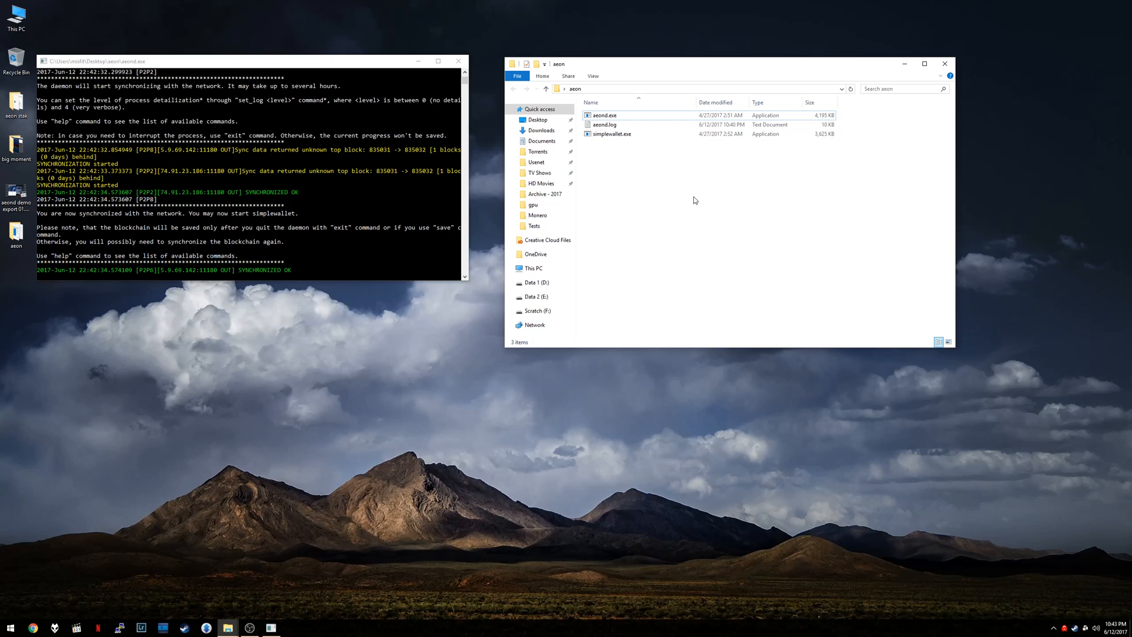
mouse_move(638, 191)
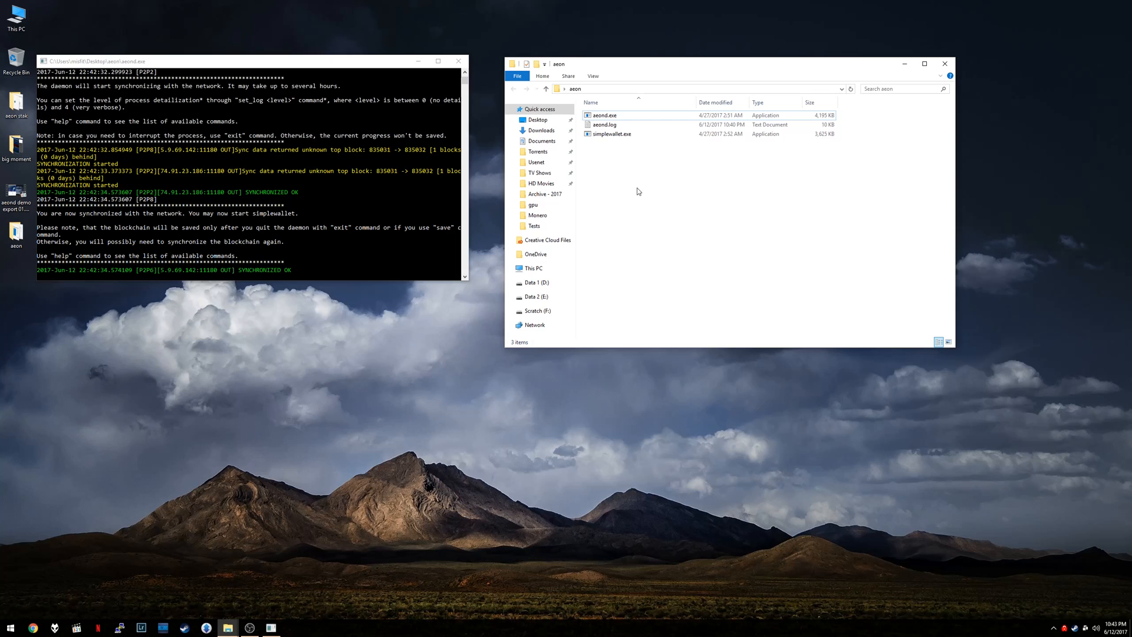
- Bring up a PowerShell window at the aeon folder via 'Open PowerShell window here'
right_click(636, 172)
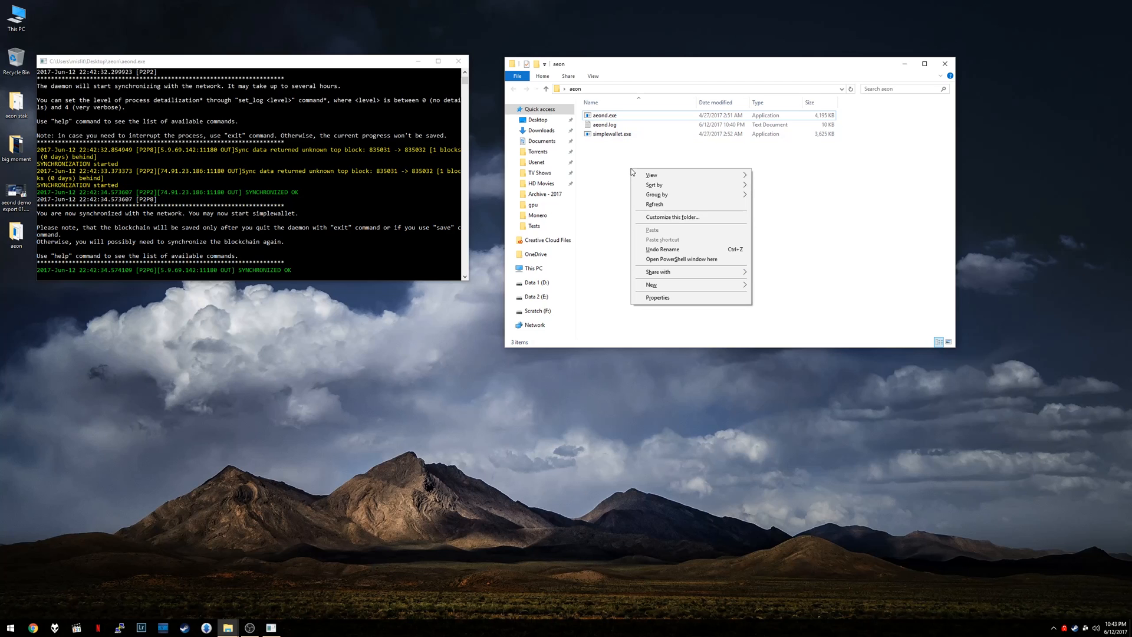
mouse_move(706, 258)
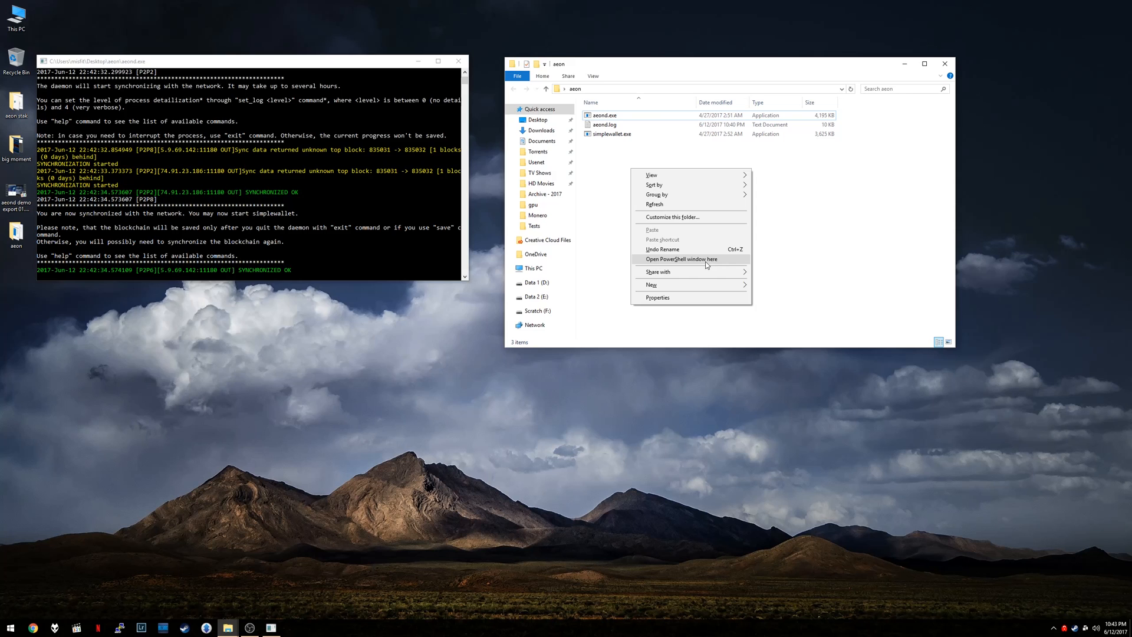
left_click(679, 258)
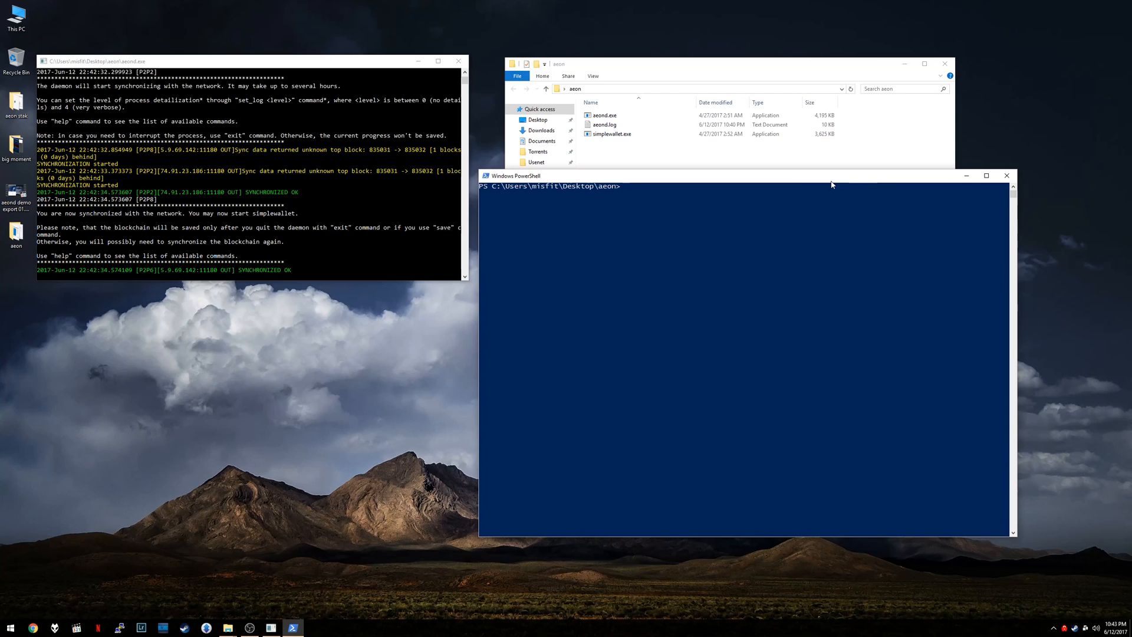
mouse_move(824, 178)
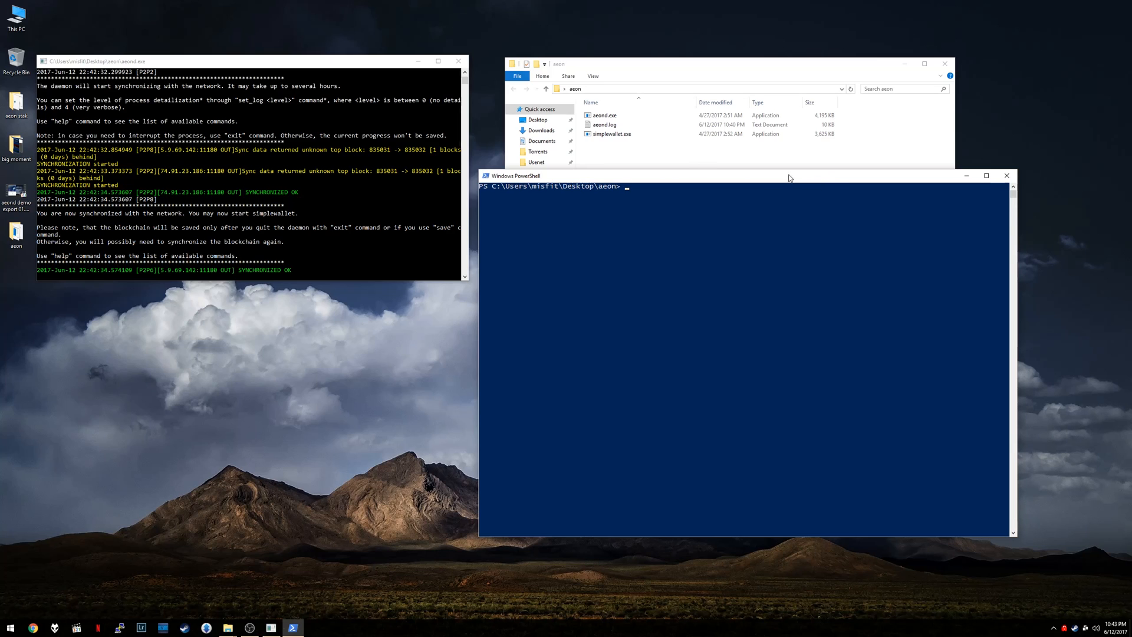
mouse_move(497, 185)
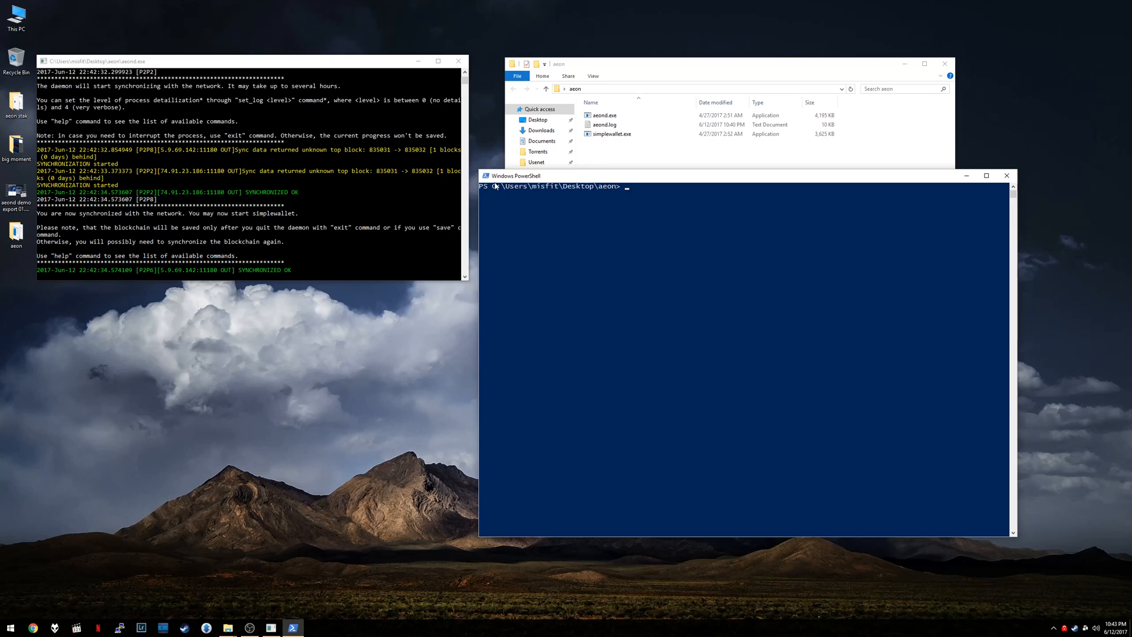
mouse_move(609, 192)
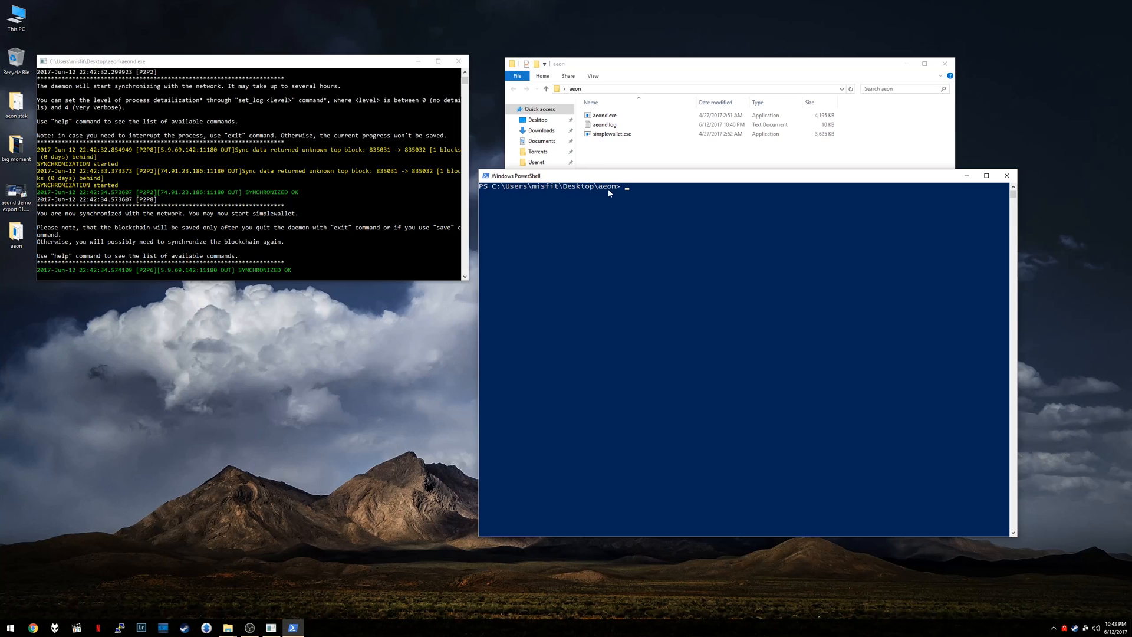
mouse_move(500, 190)
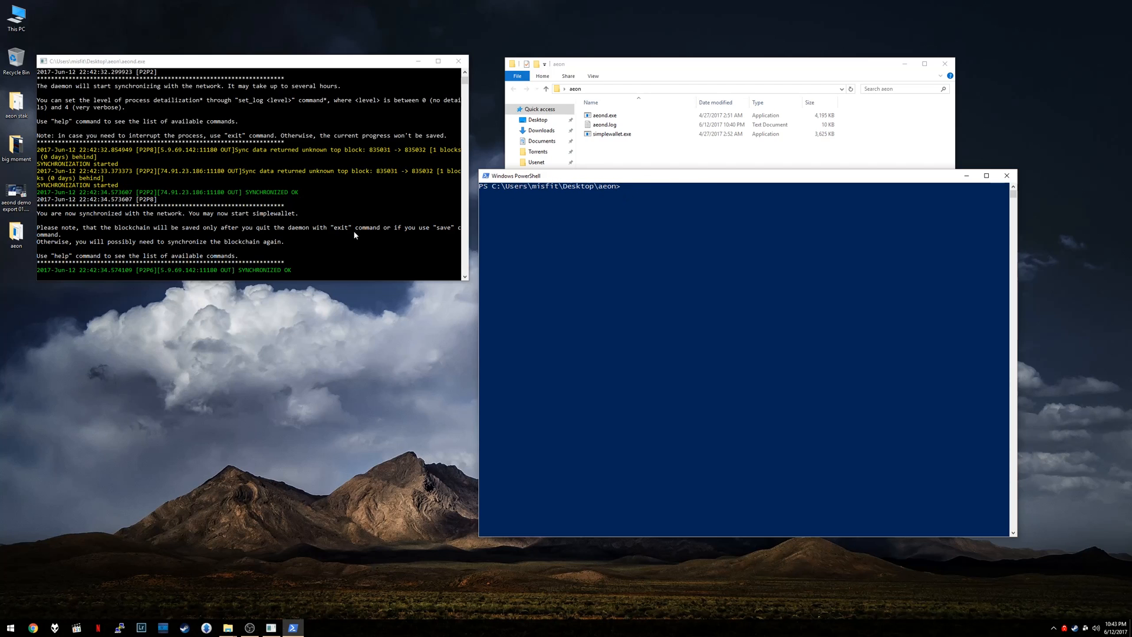
- Run .\simplewallet.exe and name the new wallet misfit-01, reaching the password prompt
left_click(635, 89)
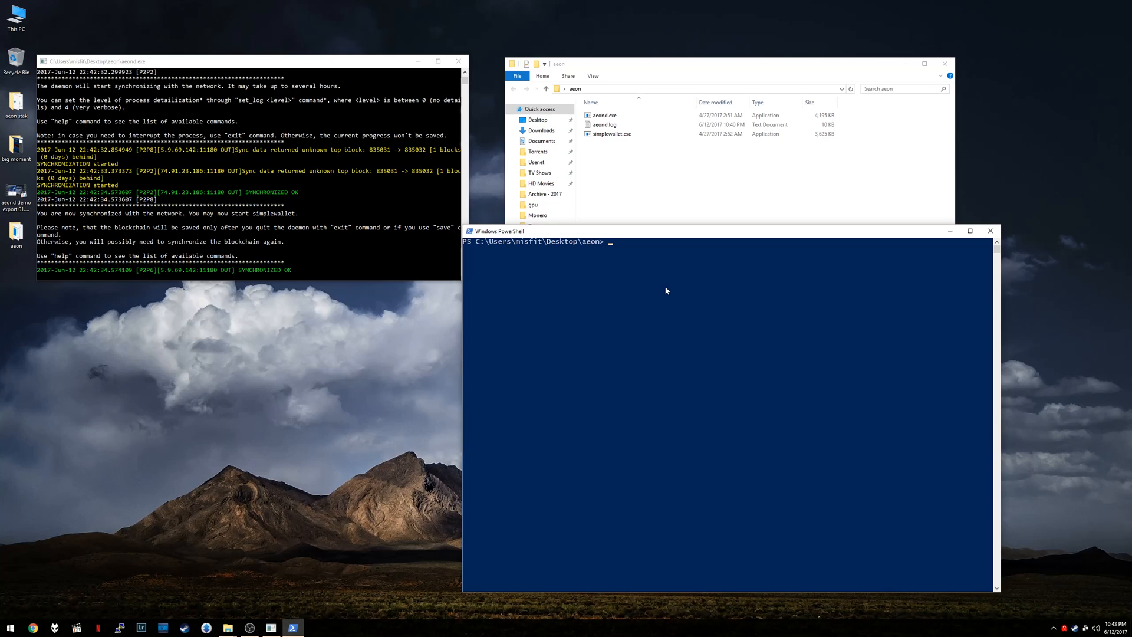
type("simplewallet.exe")
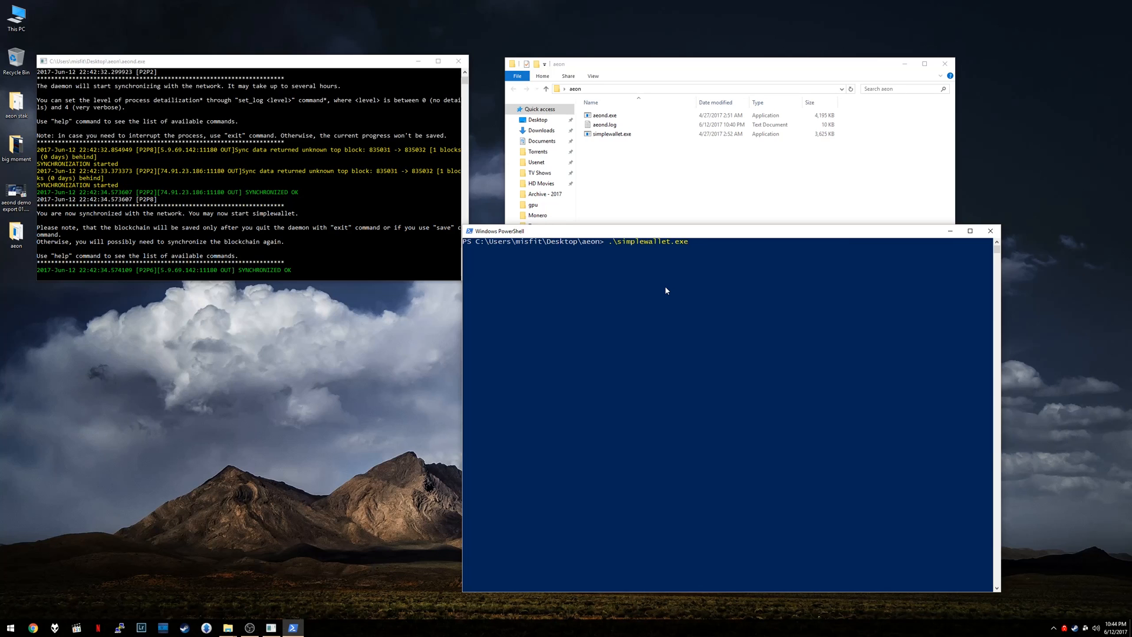
key("Return")
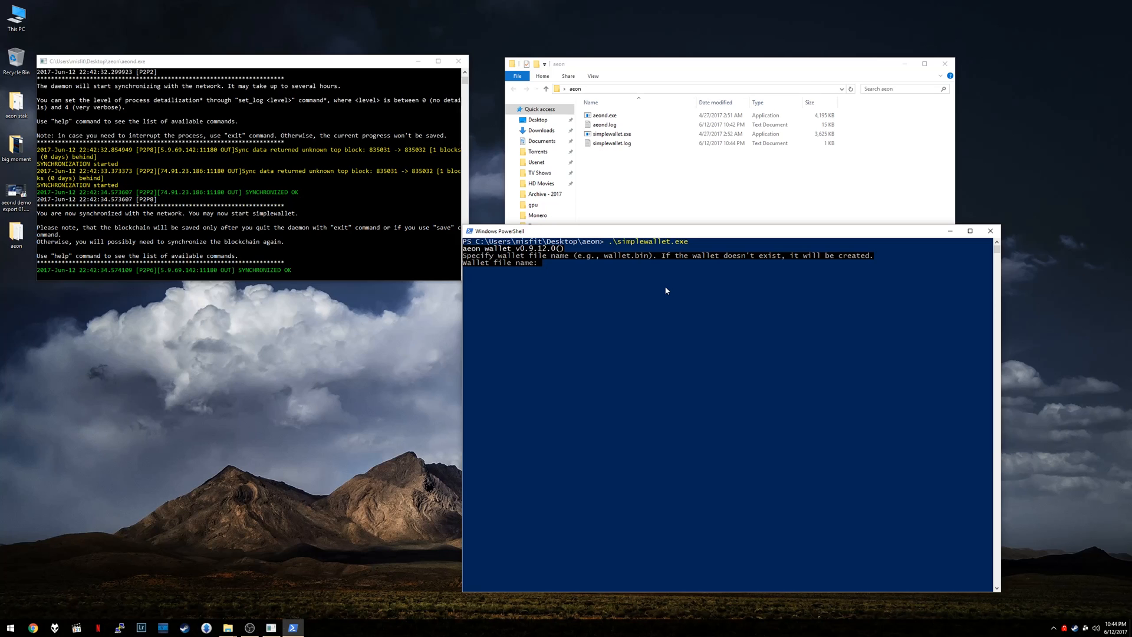
type("misfit-01")
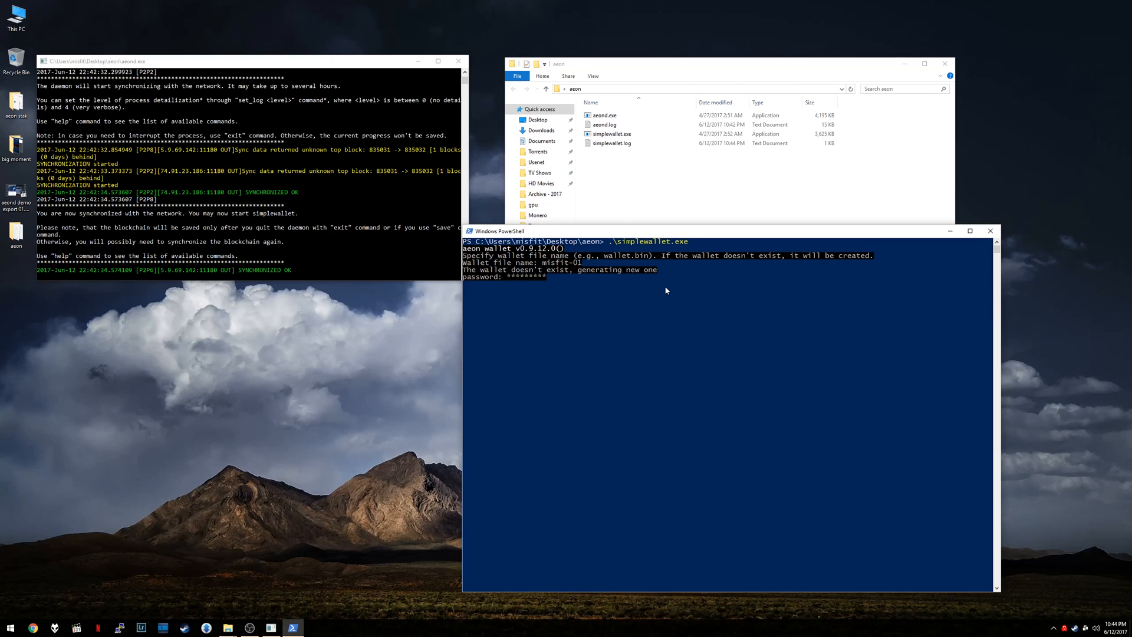
- Confirm the password so misfit-01 is generated with its address, view key and 24-word seed
key("Return")
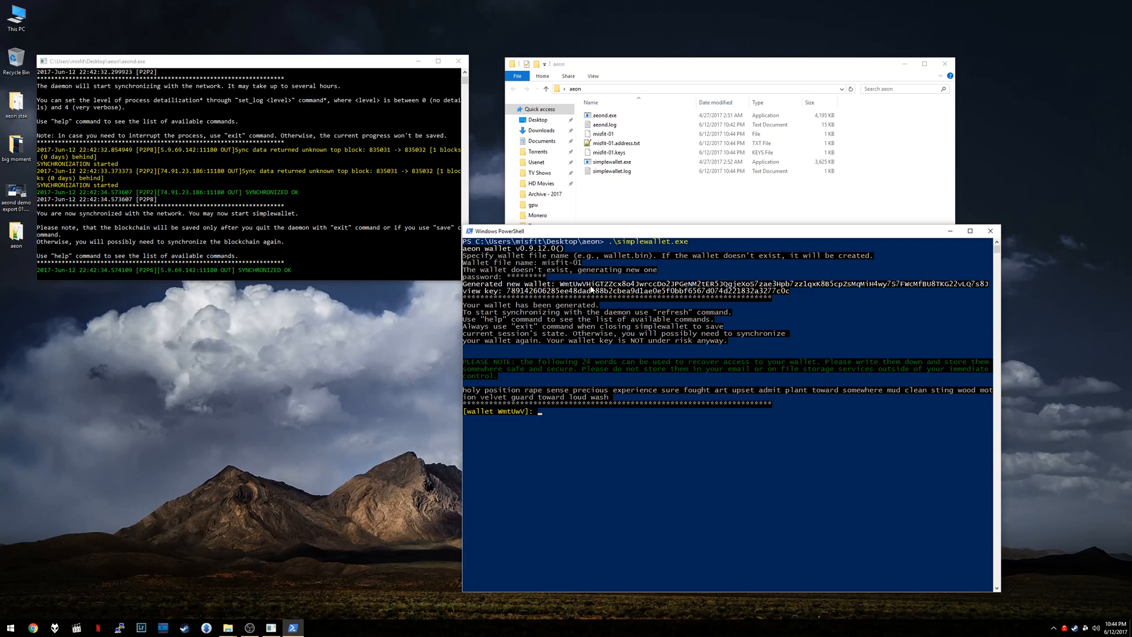
mouse_move(689, 321)
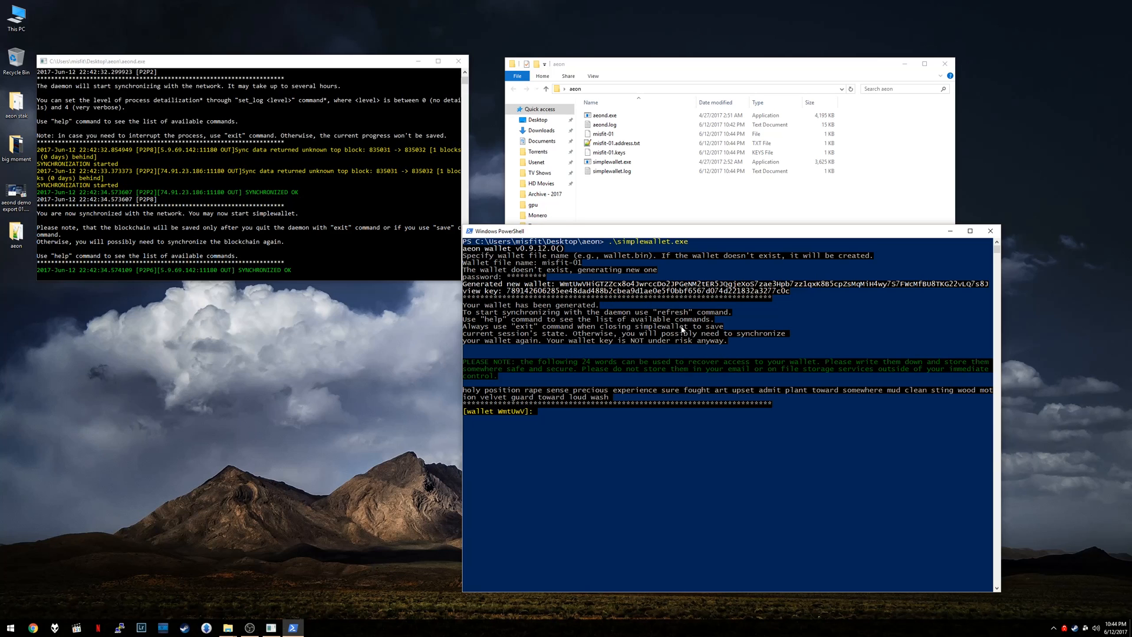
mouse_move(529, 366)
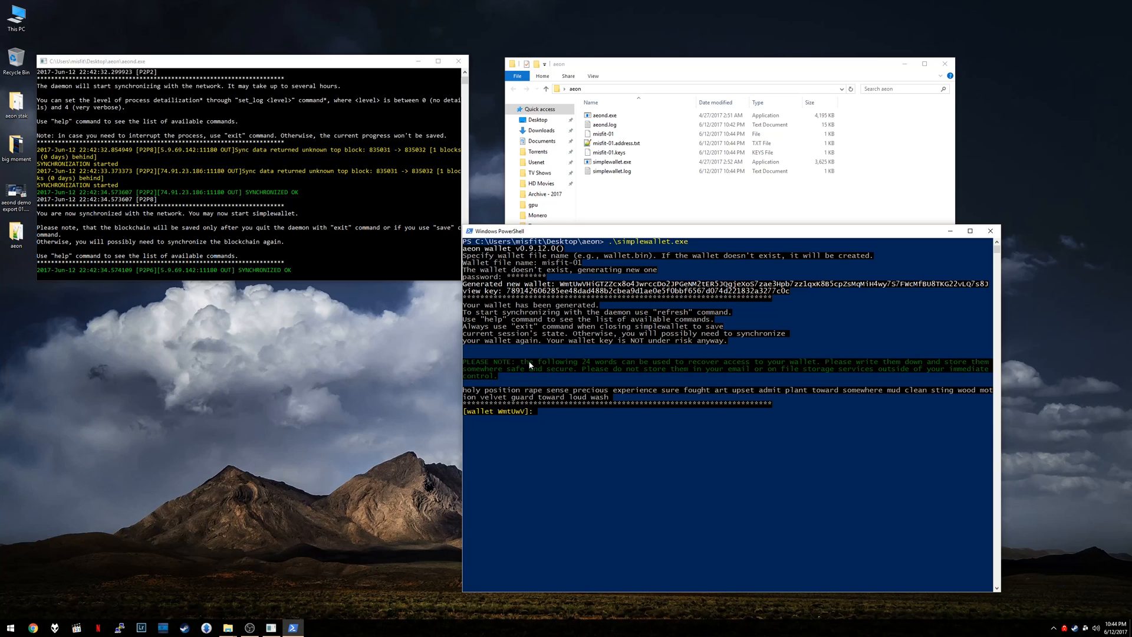
mouse_move(569, 367)
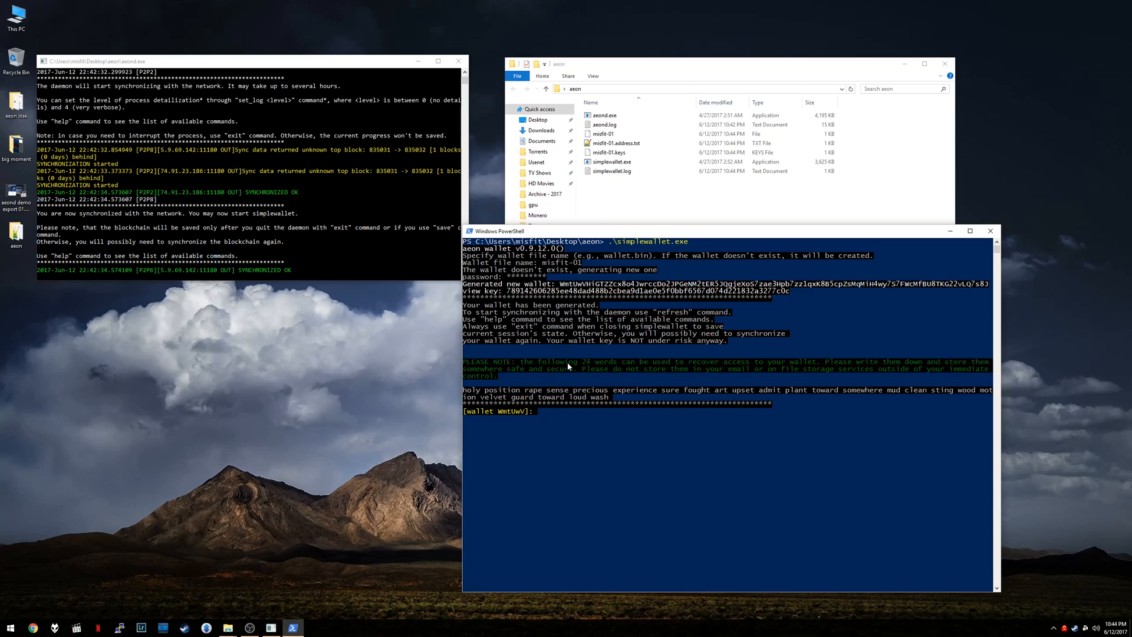
mouse_move(446, 390)
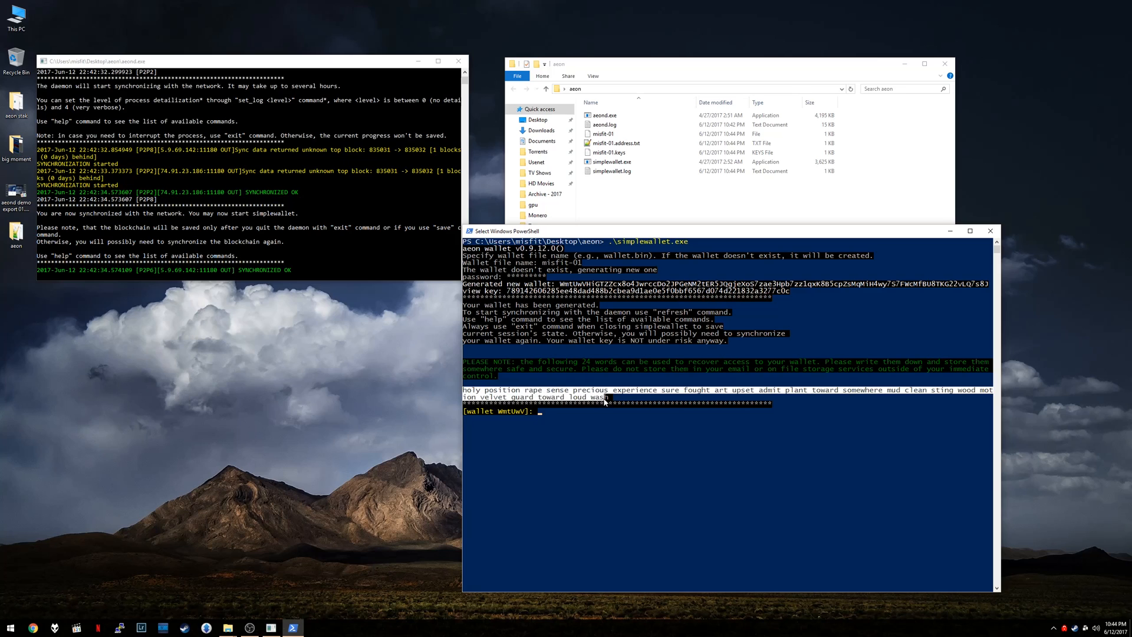
mouse_move(616, 452)
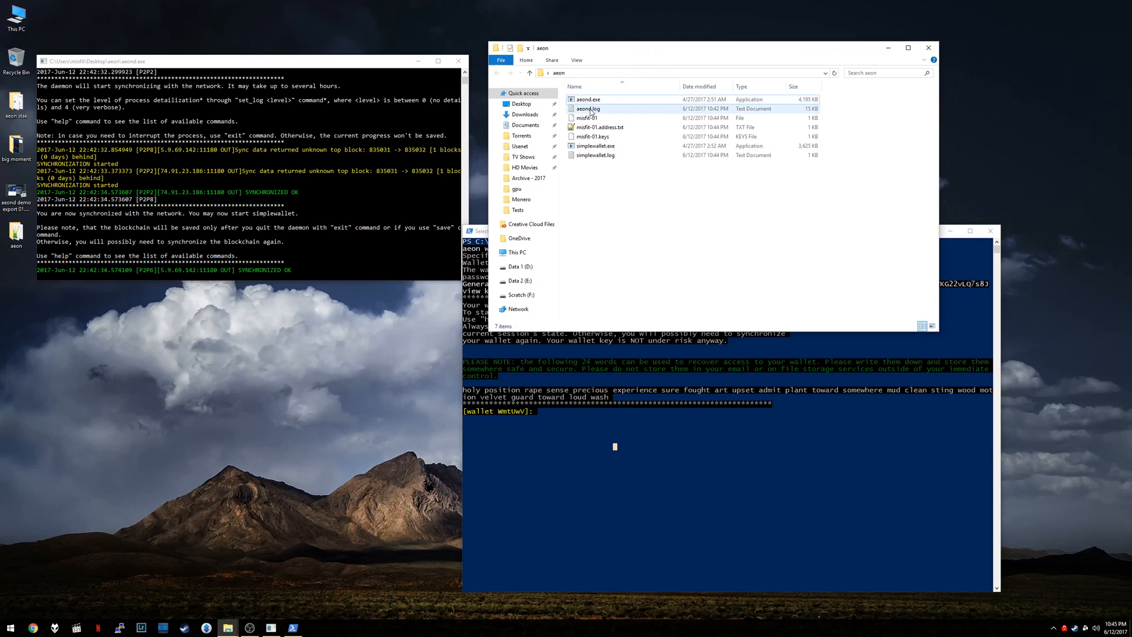
left_click(588, 118)
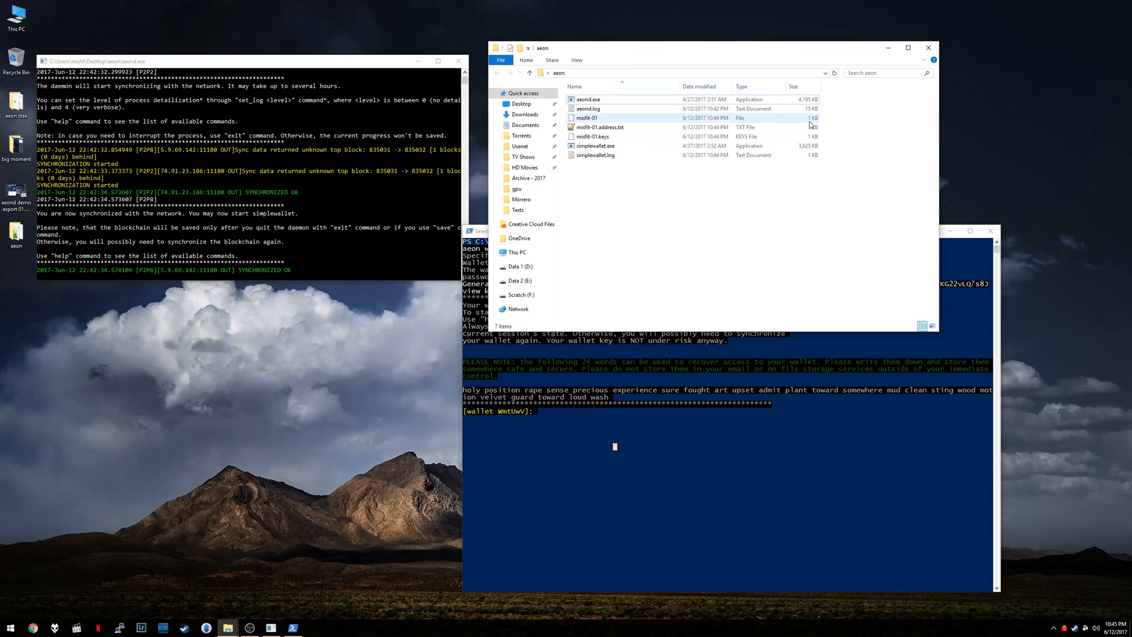
mouse_move(626, 125)
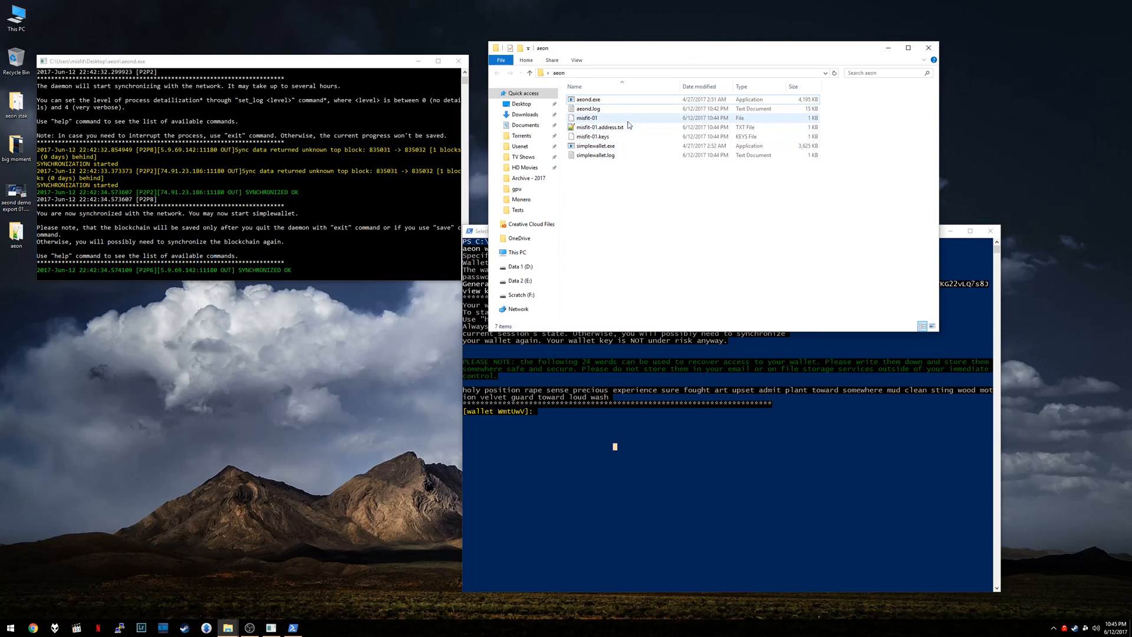
left_click(590, 136)
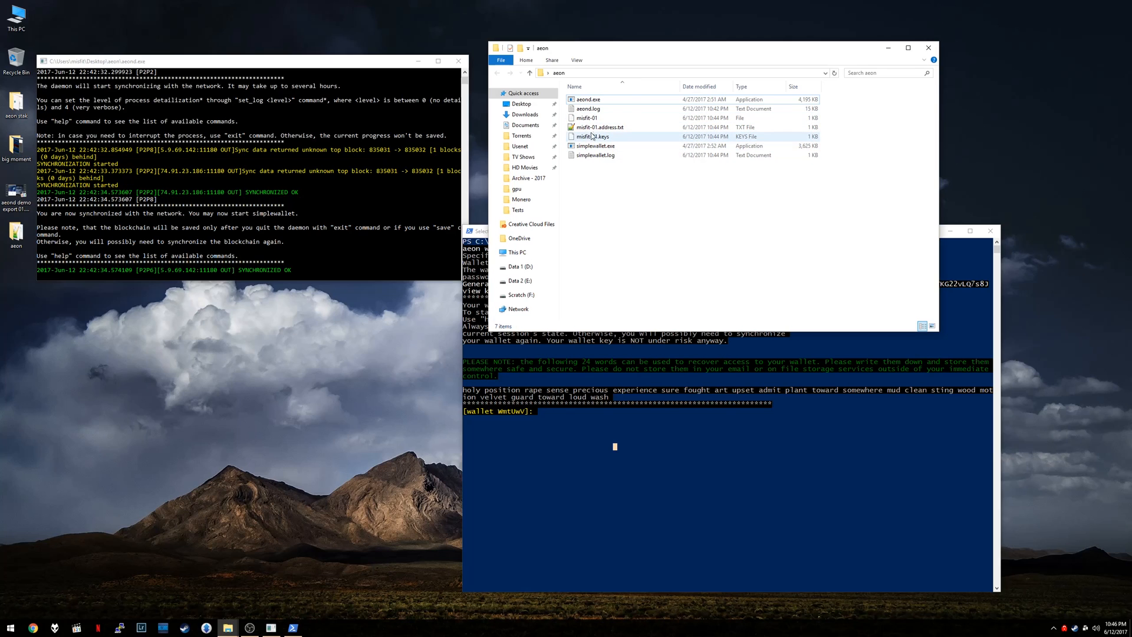
left_click(592, 137)
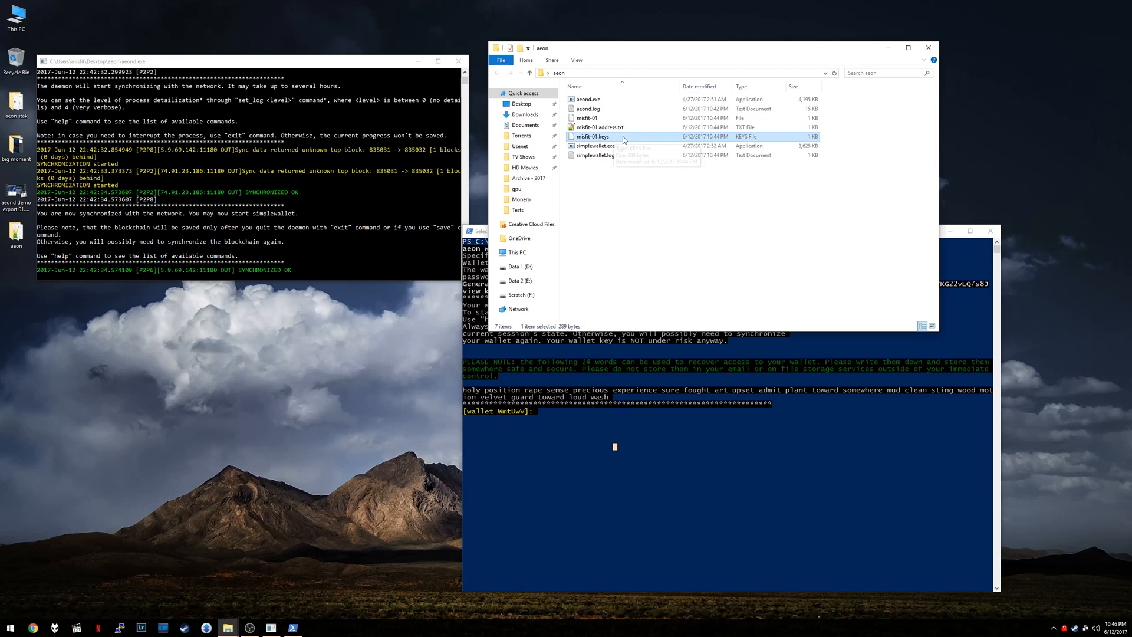
mouse_move(591, 137)
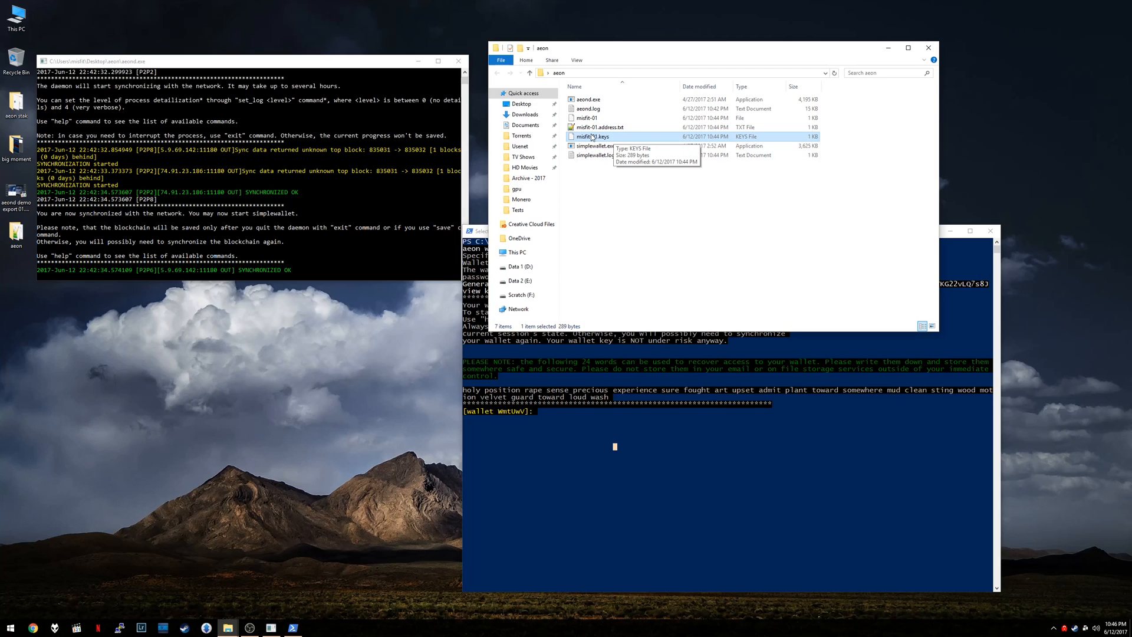
mouse_move(614, 142)
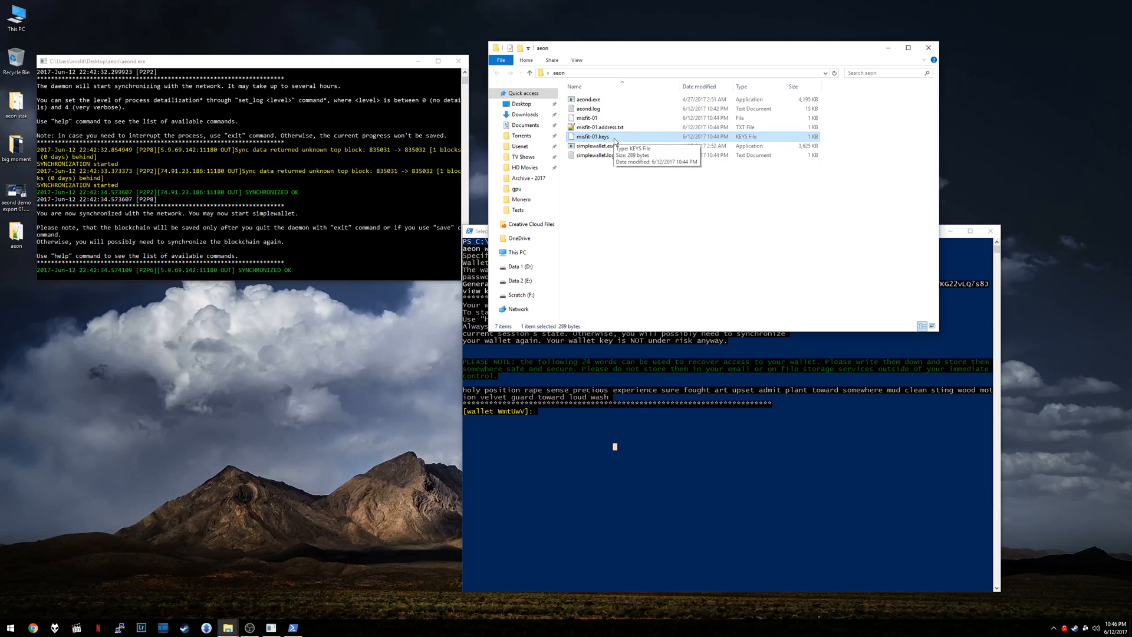
mouse_move(740, 208)
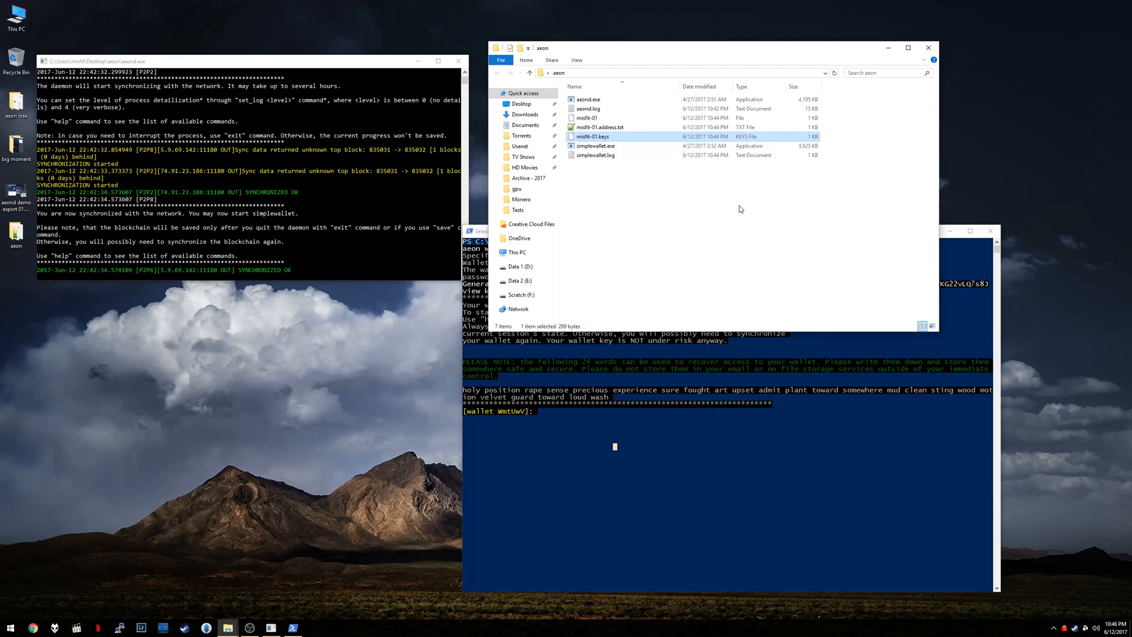
mouse_move(615, 144)
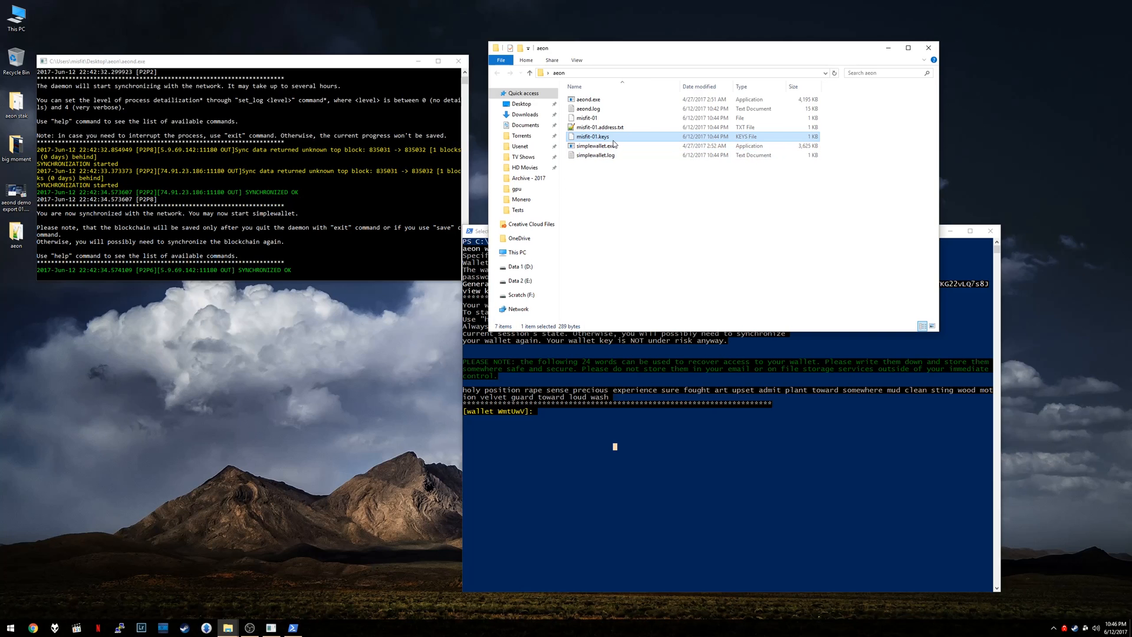
mouse_move(613, 140)
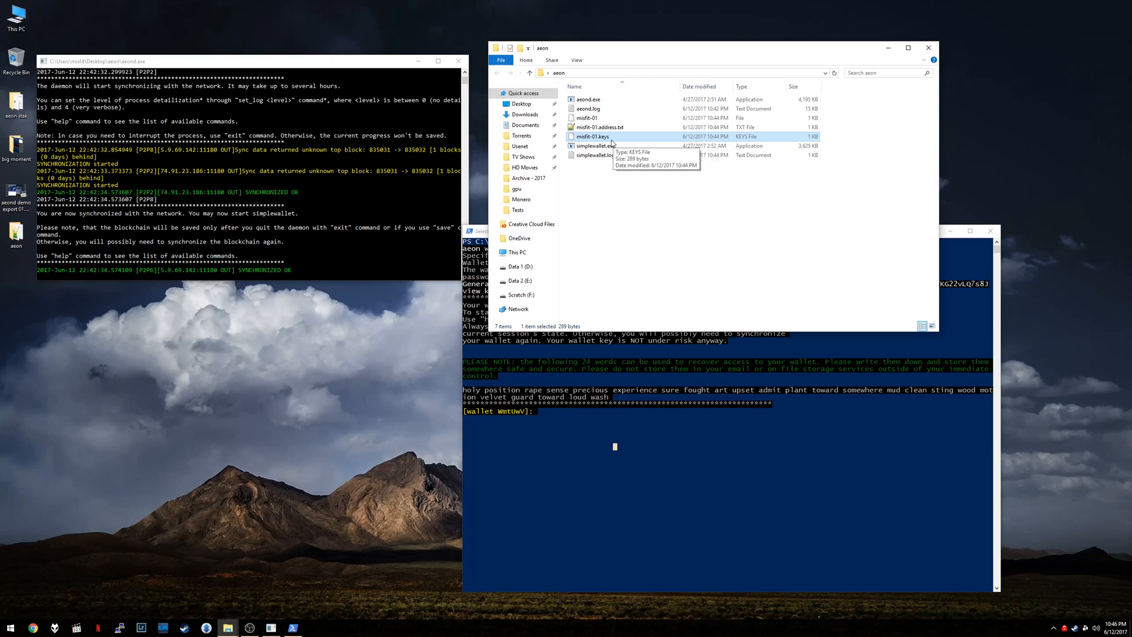
mouse_move(599, 127)
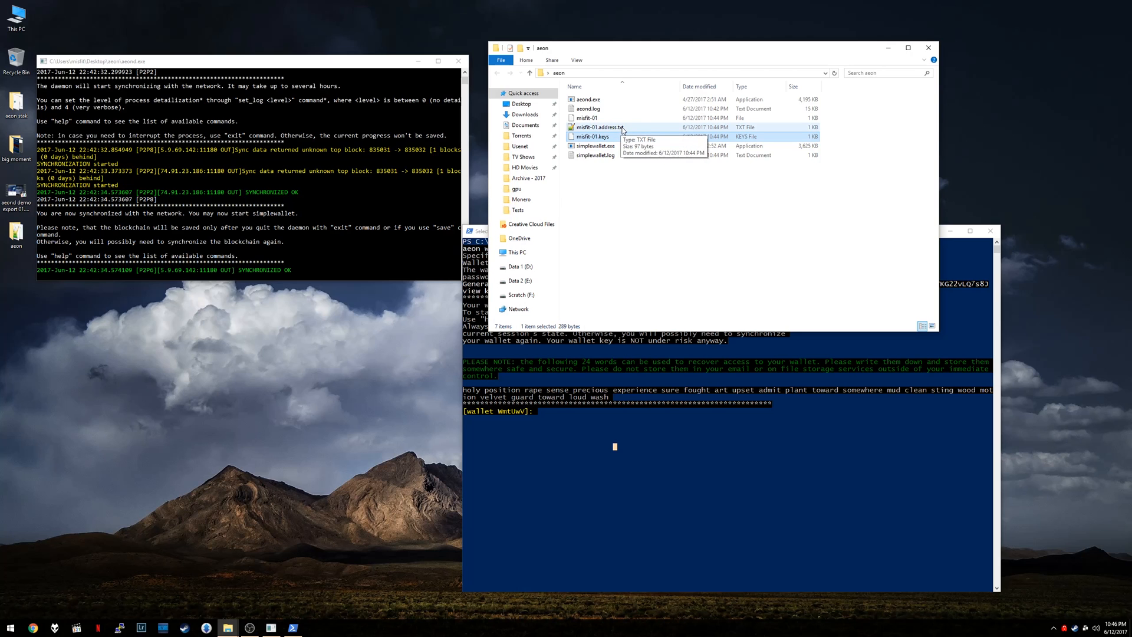
double_click(593, 126)
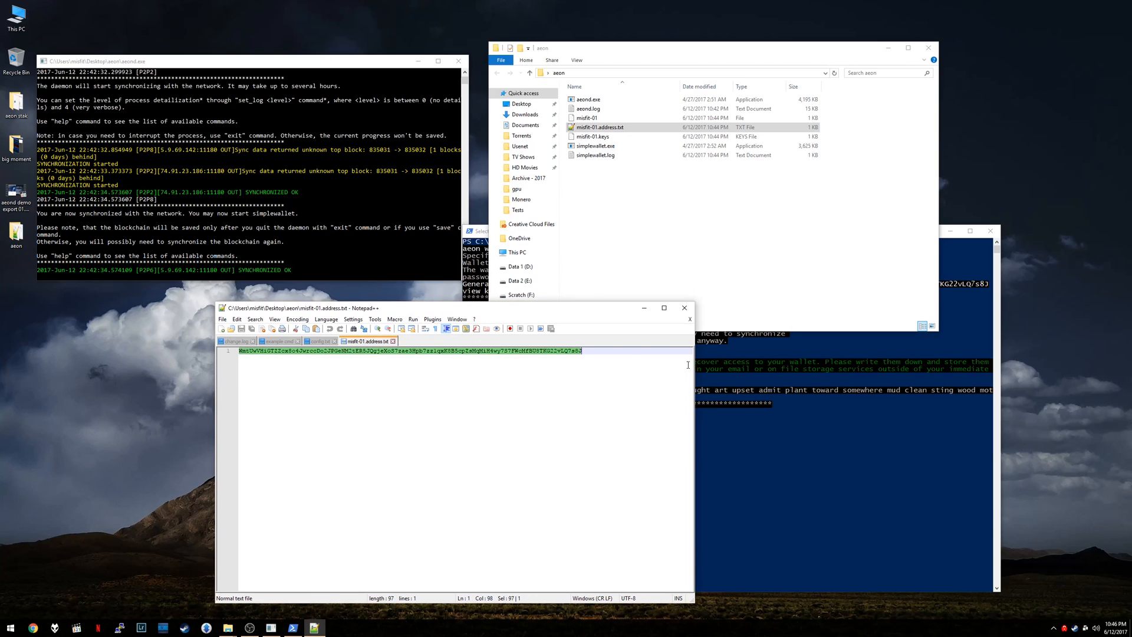
mouse_move(507, 369)
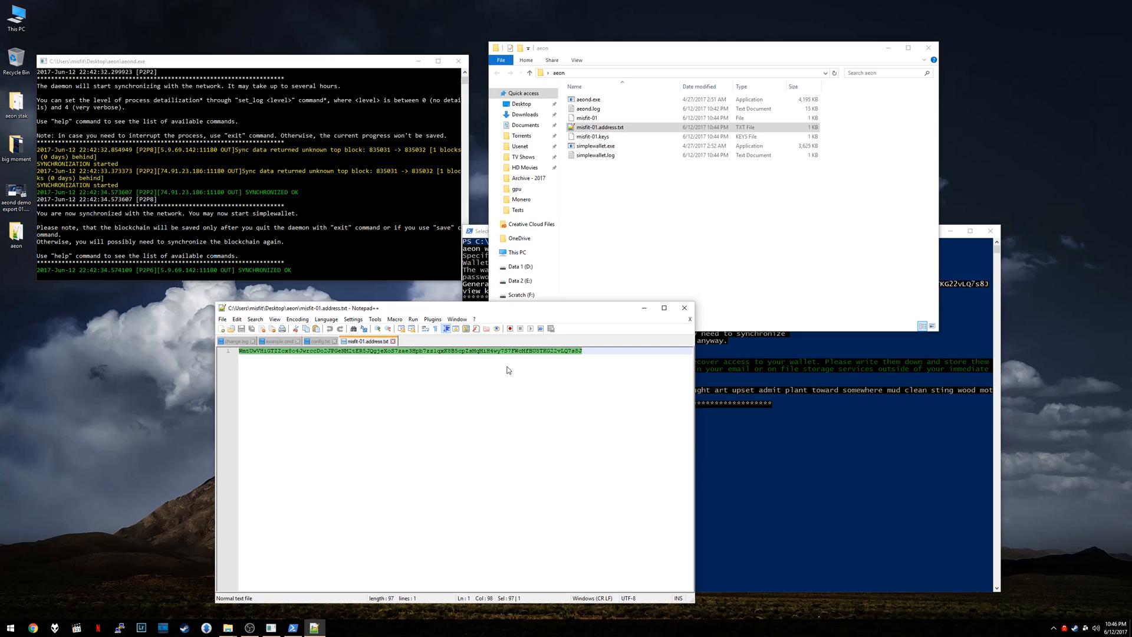
mouse_move(493, 369)
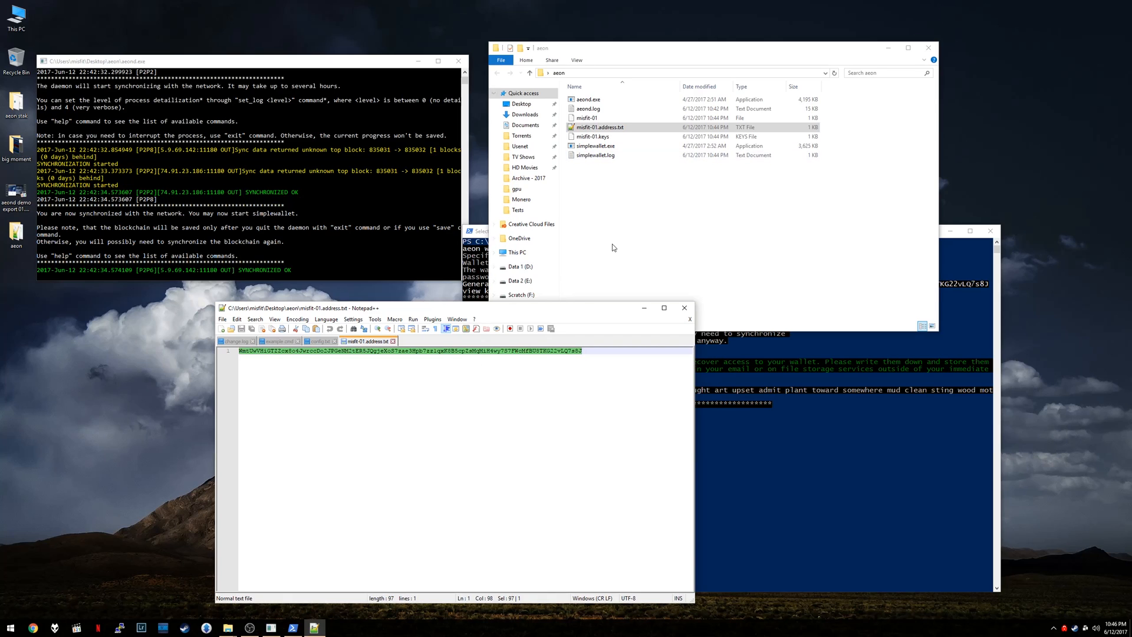
mouse_move(599, 250)
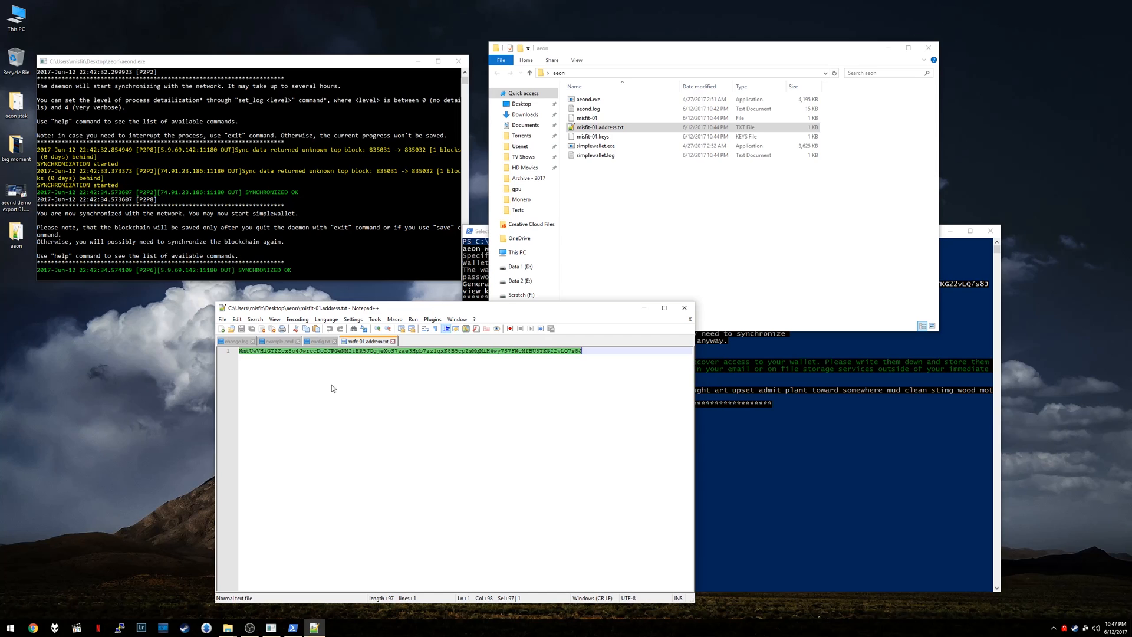
mouse_move(481, 346)
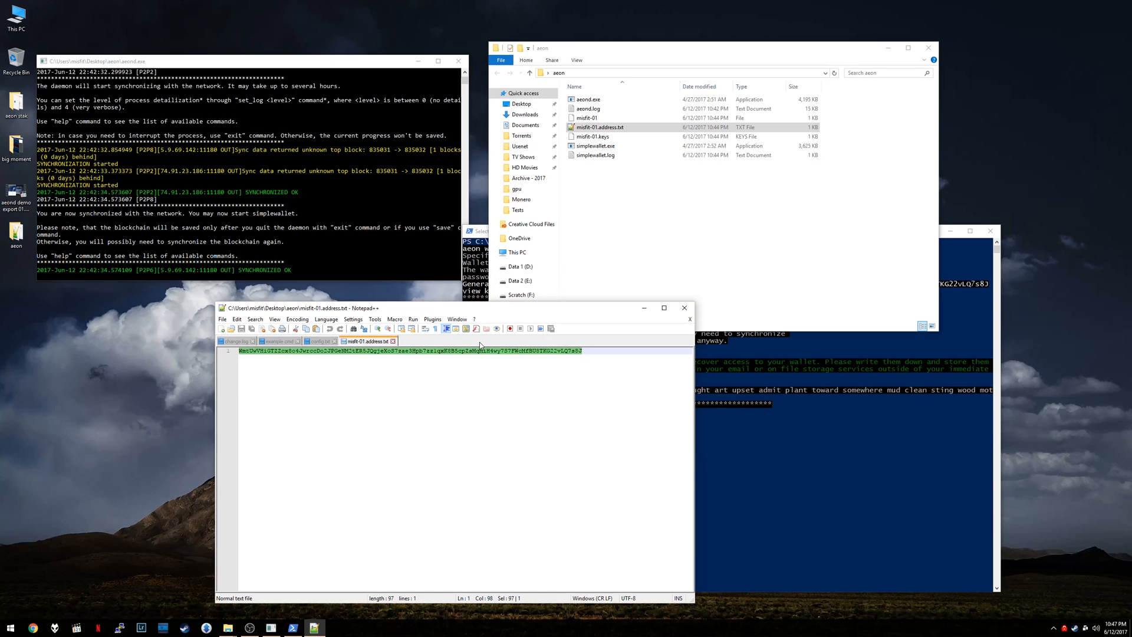
mouse_move(424, 399)
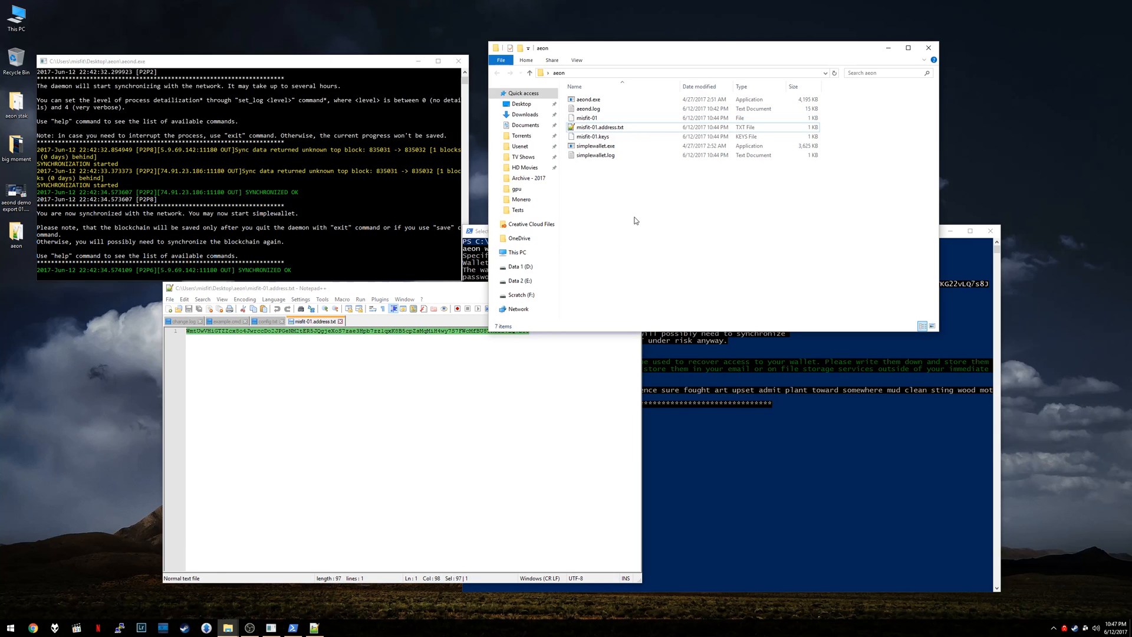
- Return focus to the wallet console showing the recovery seed beside the address file
left_click(722, 379)
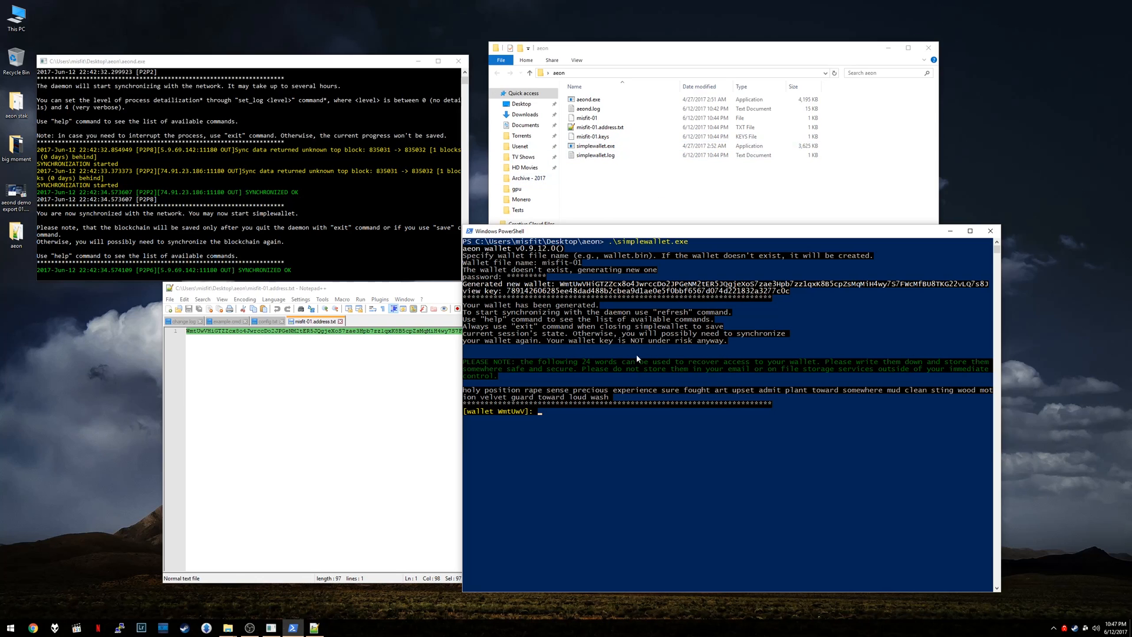
mouse_move(752, 414)
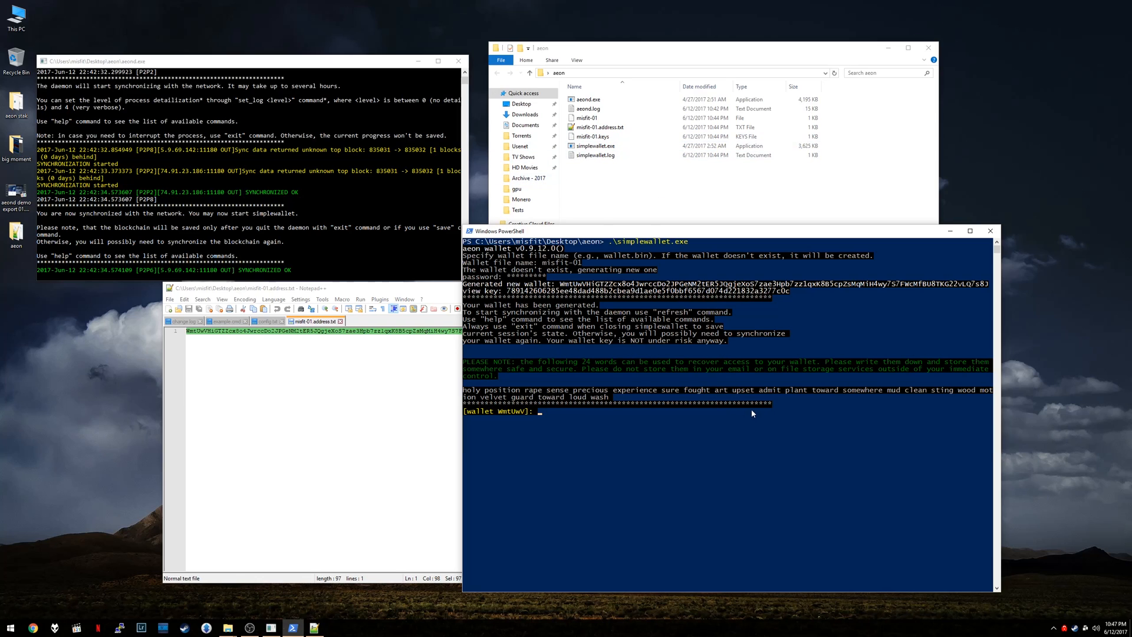
mouse_move(736, 414)
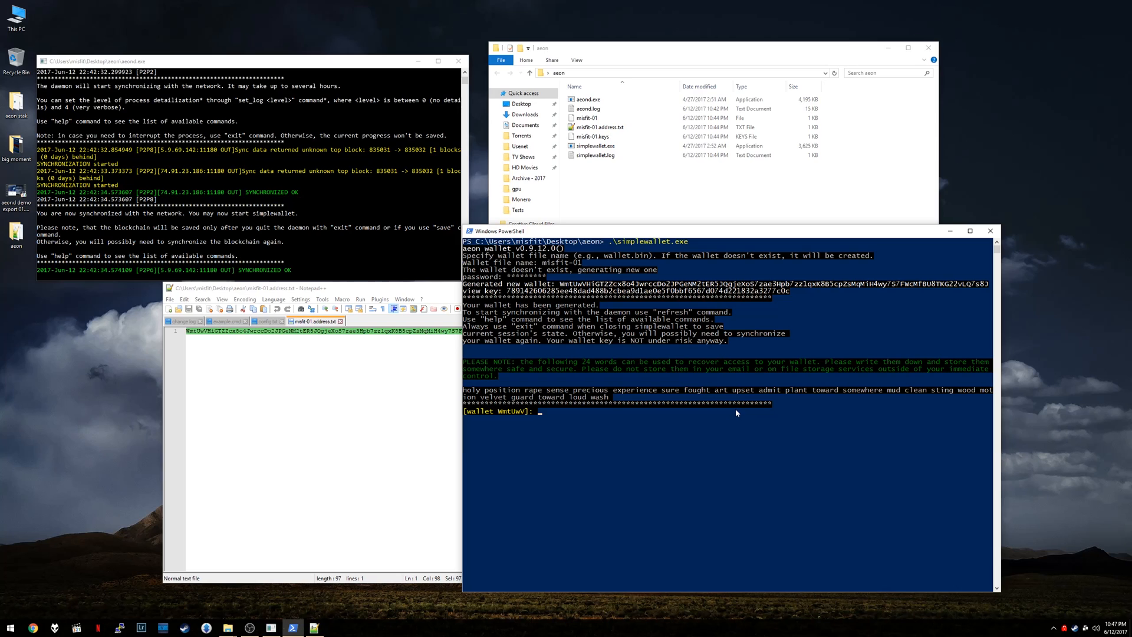
- Run refresh so the wallet syncs blocks toward height 835033 and a zero balance
type("refre")
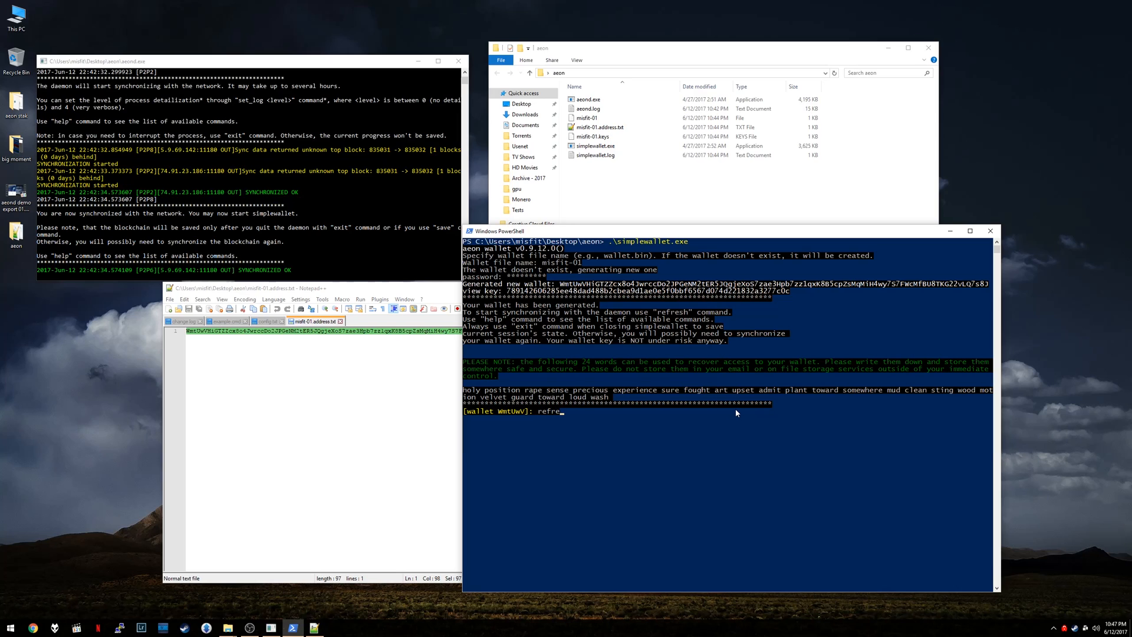
key("Return")
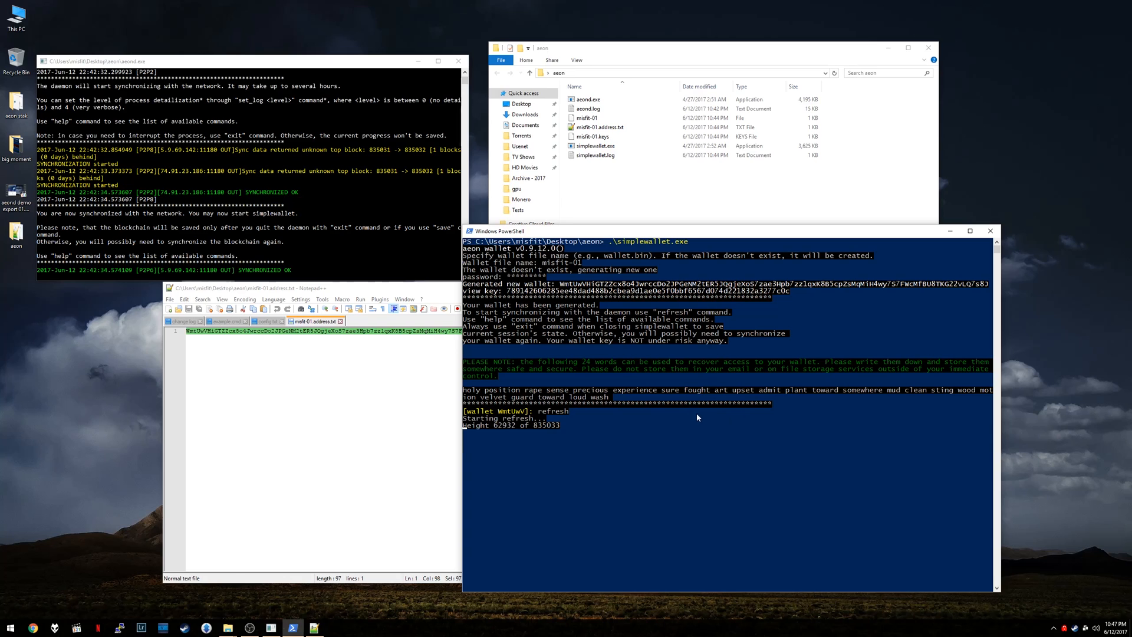
left_click(245, 45)
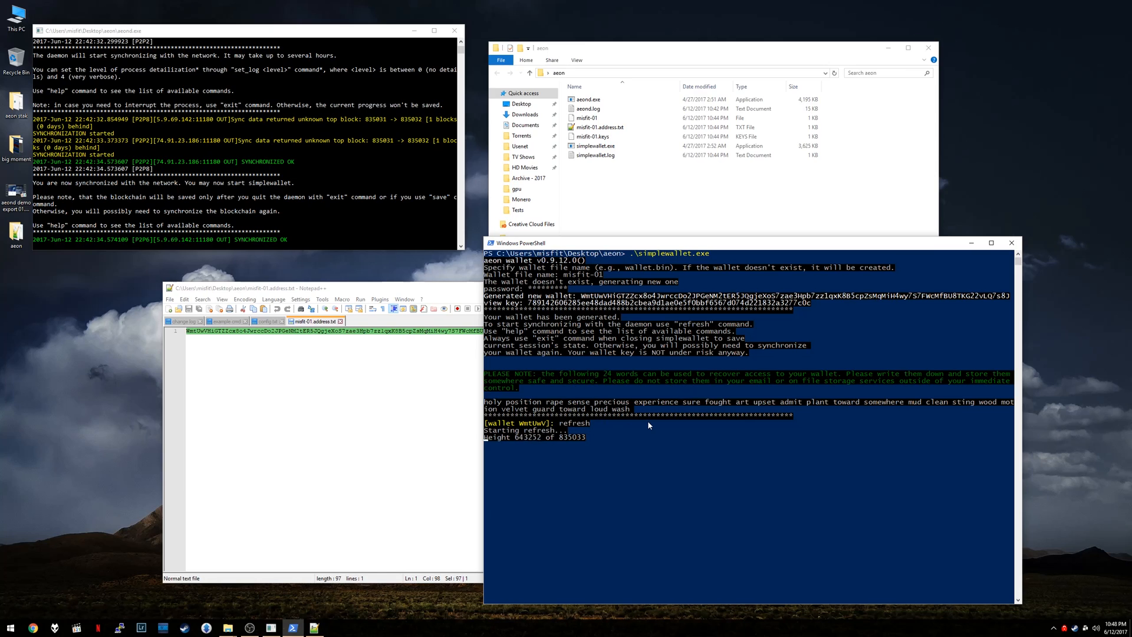
mouse_move(671, 468)
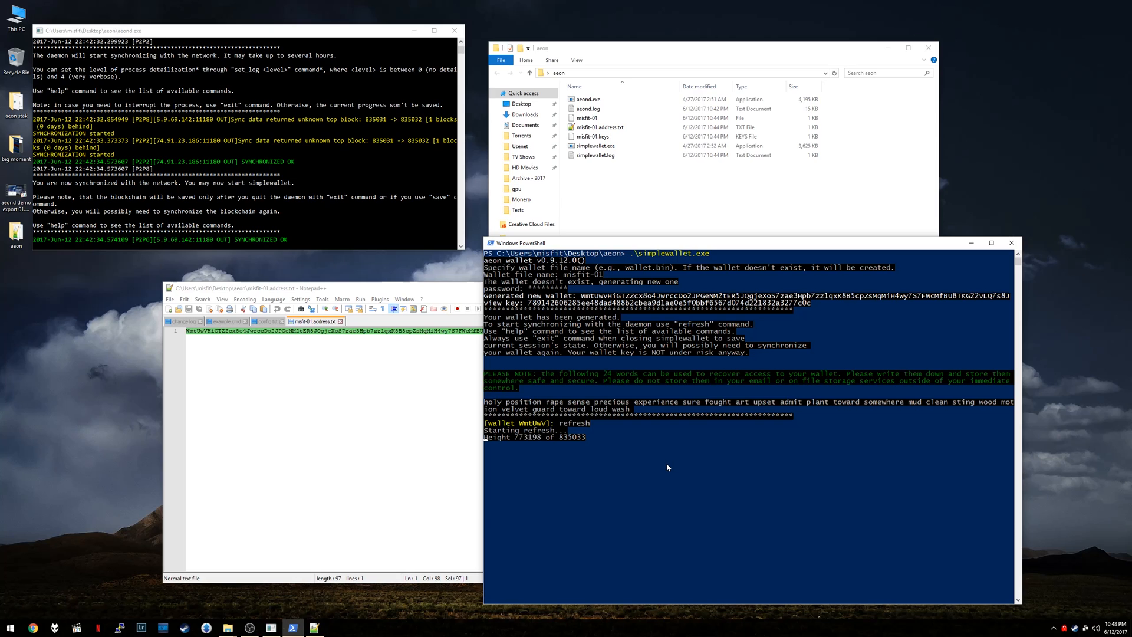
mouse_move(652, 468)
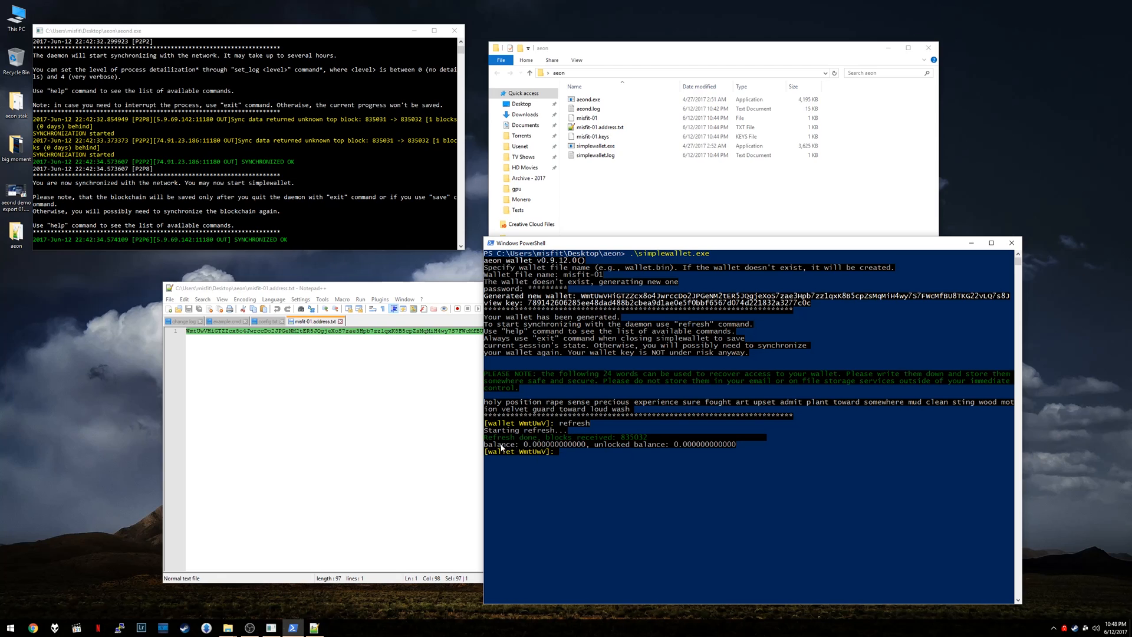
mouse_move(683, 455)
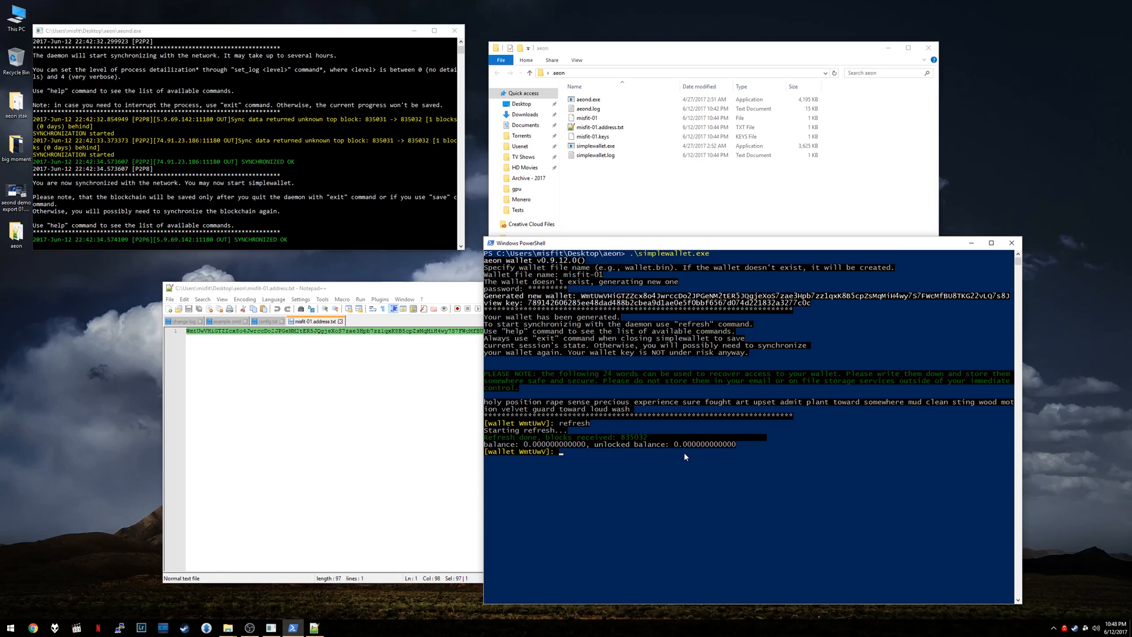
mouse_move(623, 470)
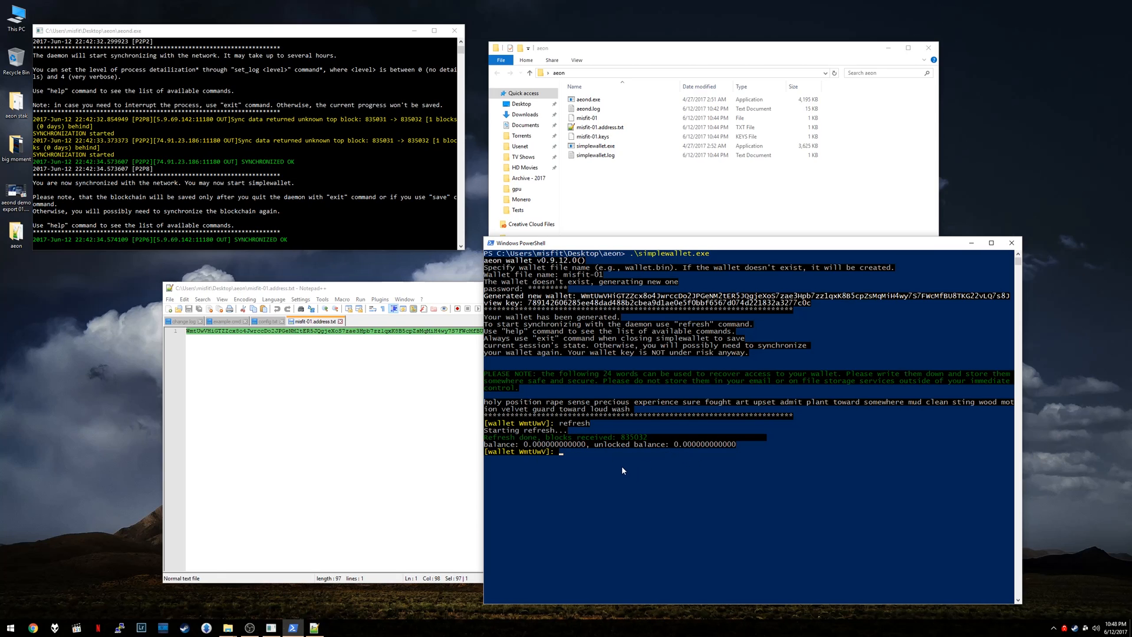
mouse_move(800, 310)
type("help")
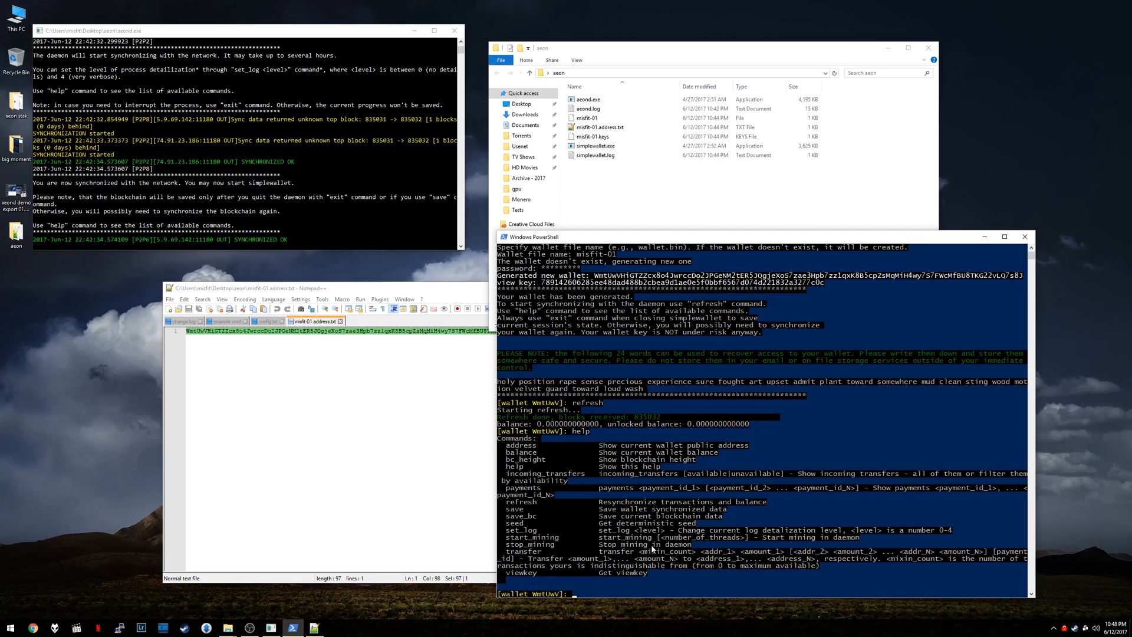
- Single out transfer in the help list and draft a transfer command with an address and amount 10
double_click(519, 550)
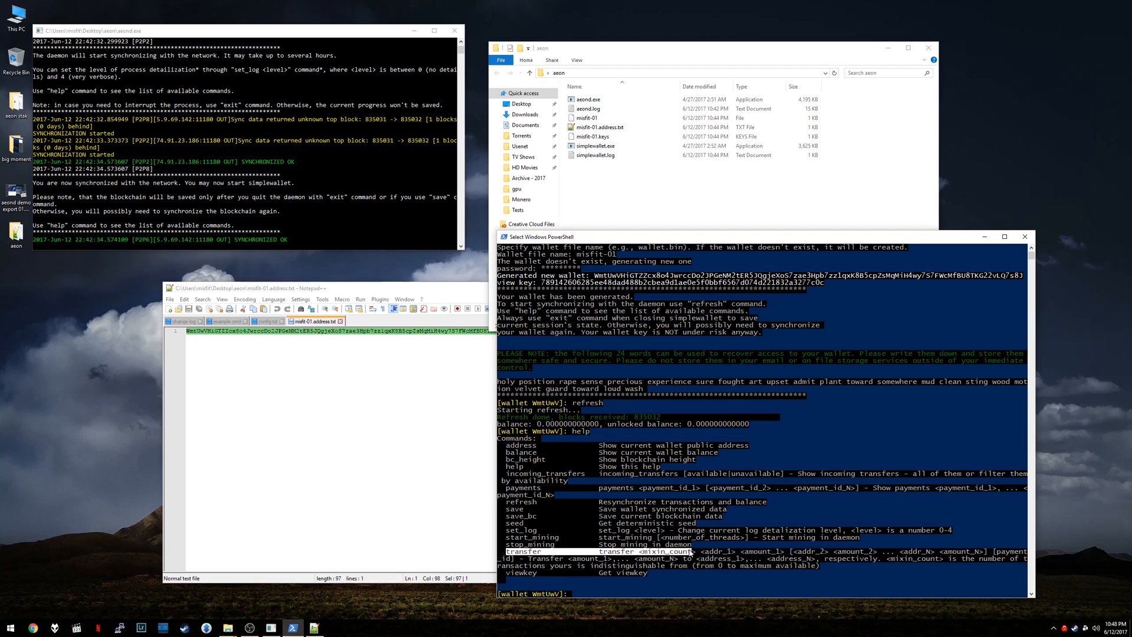
mouse_move(742, 534)
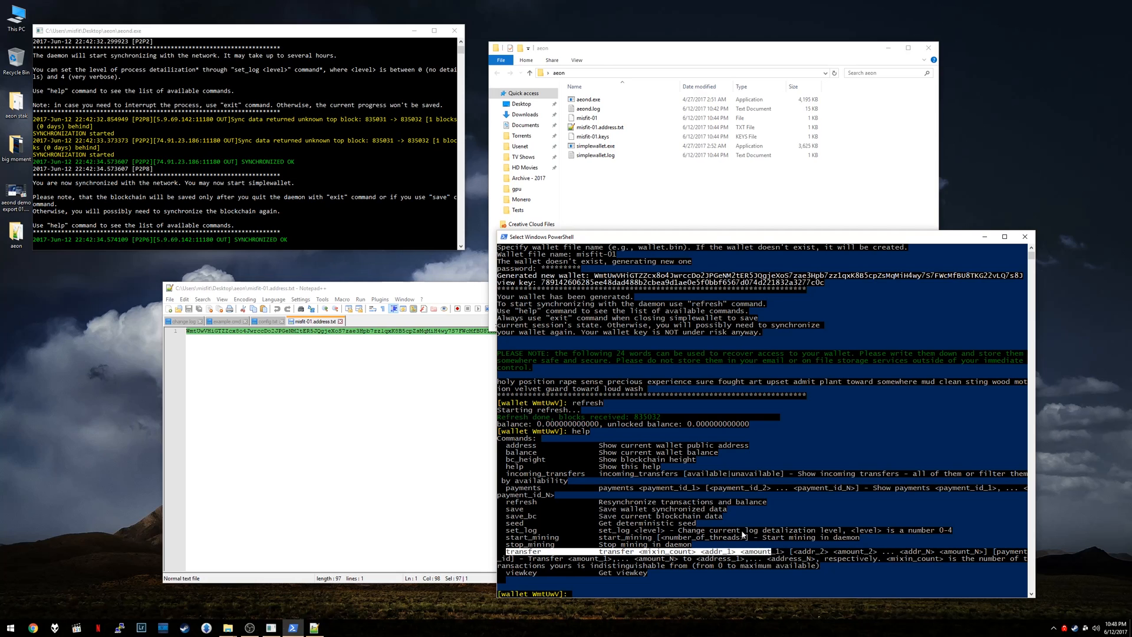
mouse_move(585, 592)
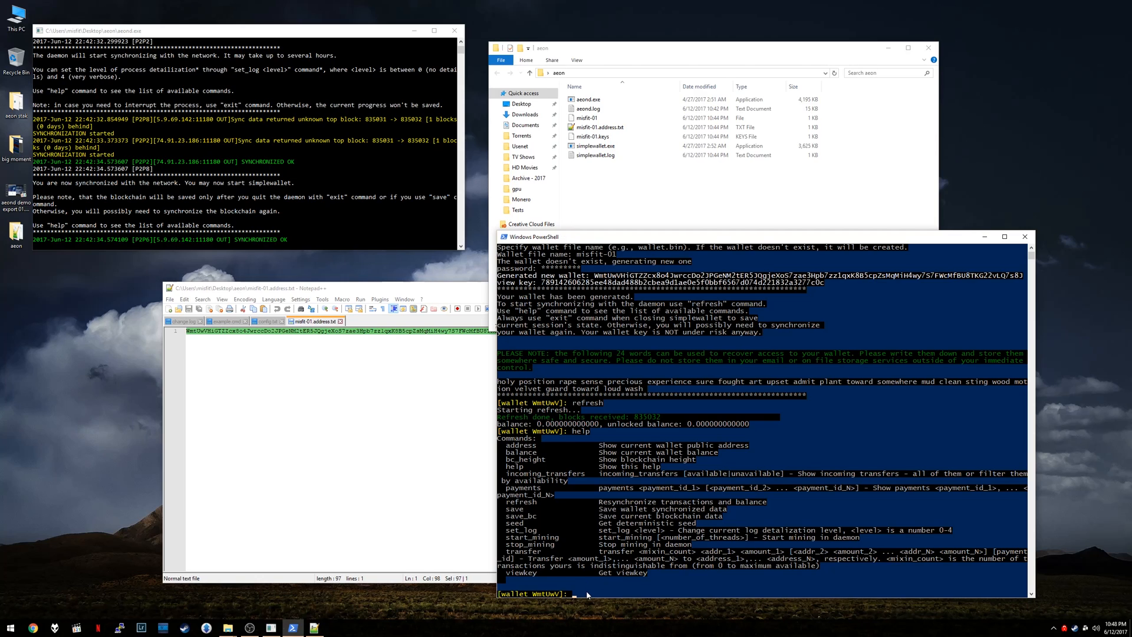
type("transd")
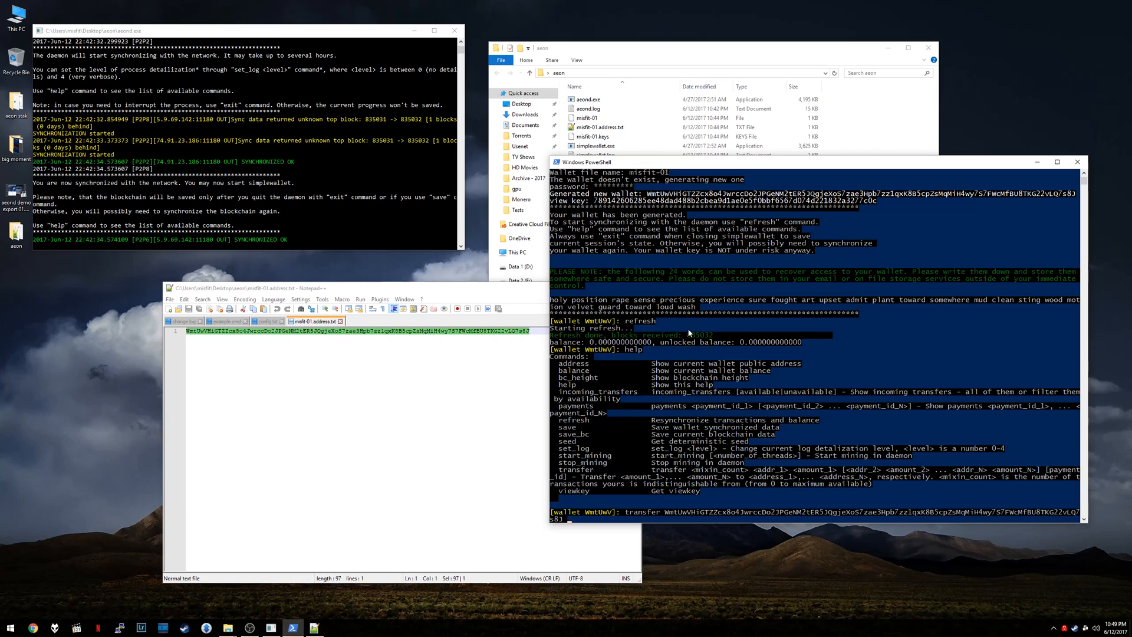
type("10")
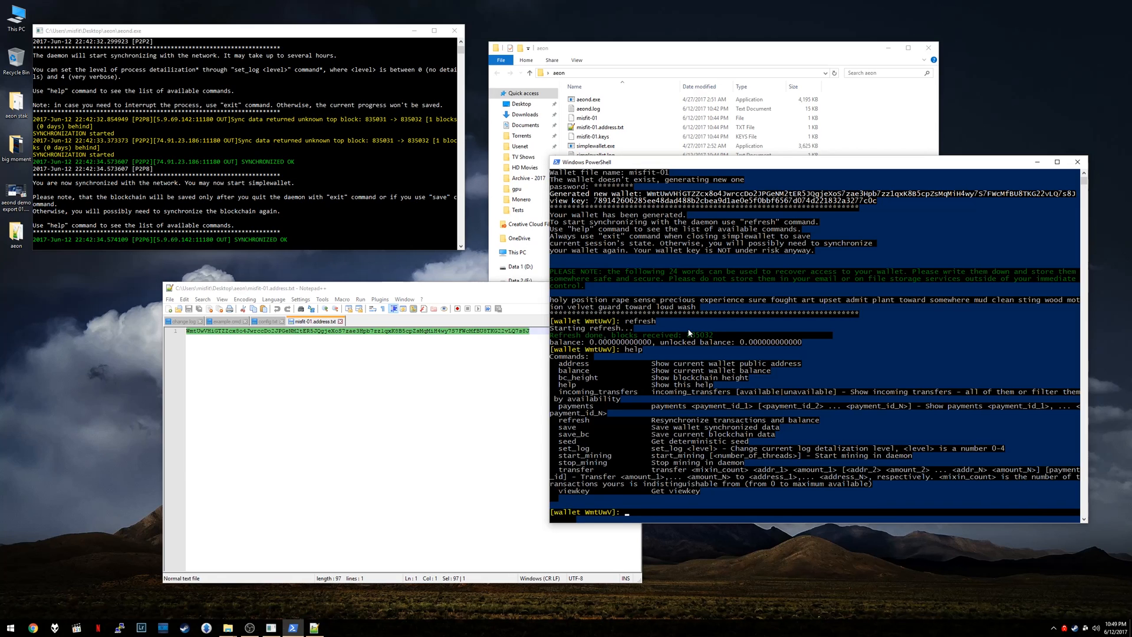
- Exit the wallet session and close its PowerShell window
type("exit")
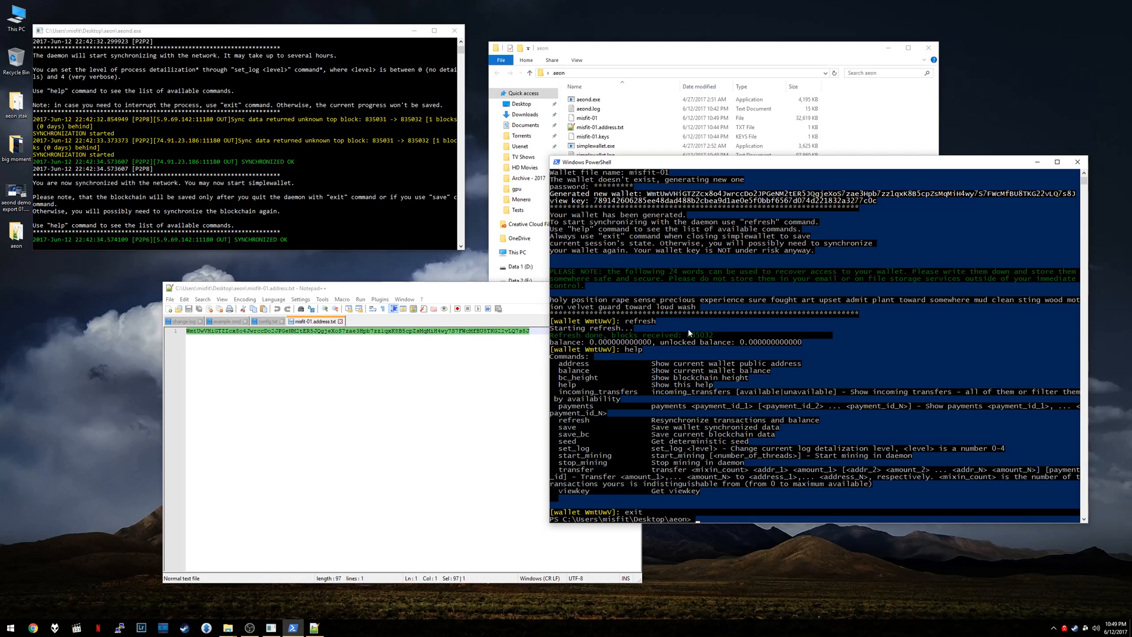
left_click(1076, 161)
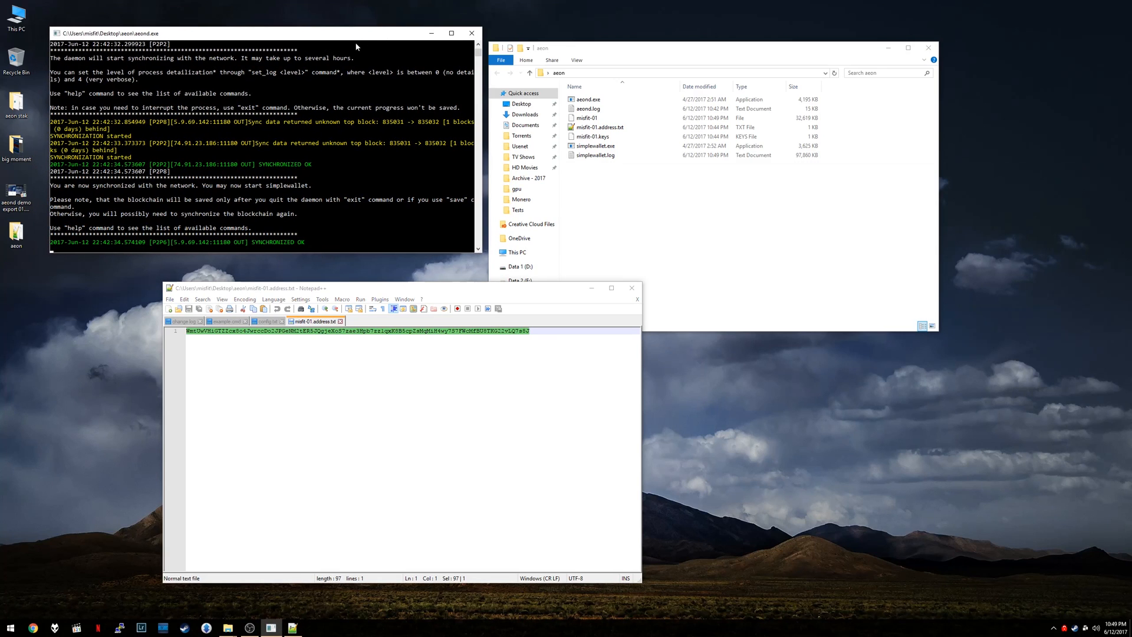
mouse_move(246, 144)
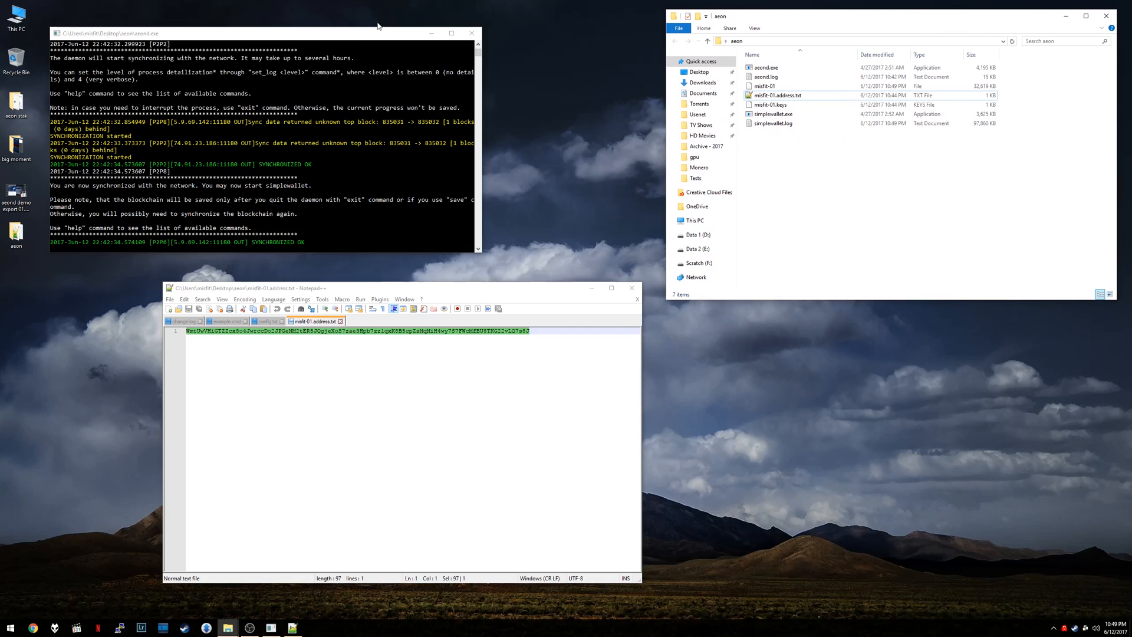
- Send exit to the aeond console so the daemon stops services and stores the blockchain
left_click(259, 33)
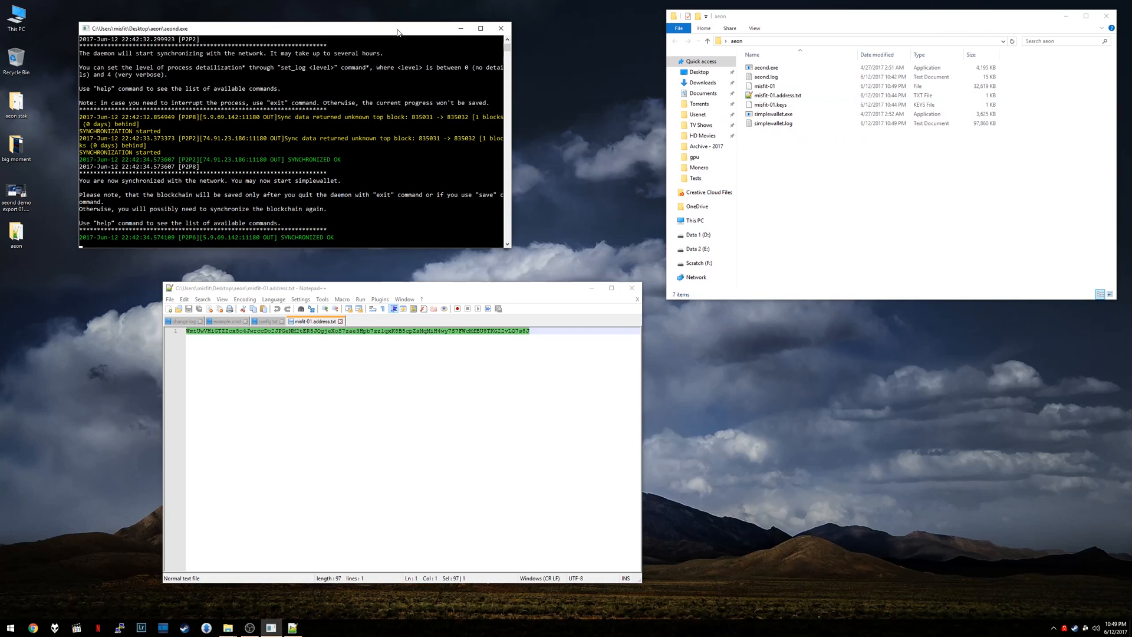
type("exit")
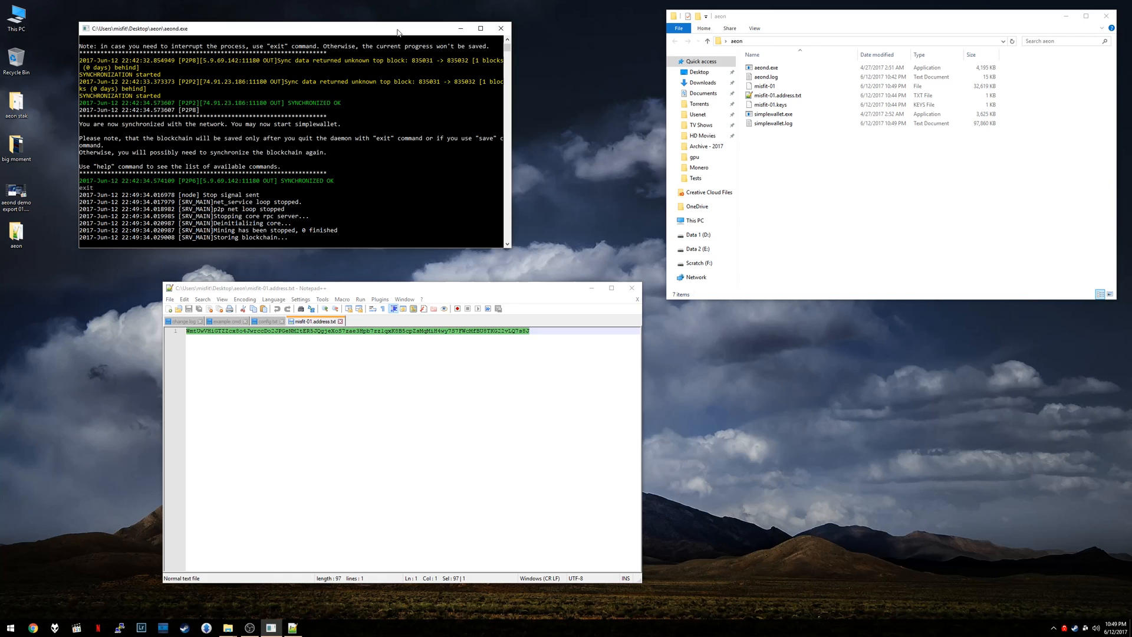
mouse_move(399, 195)
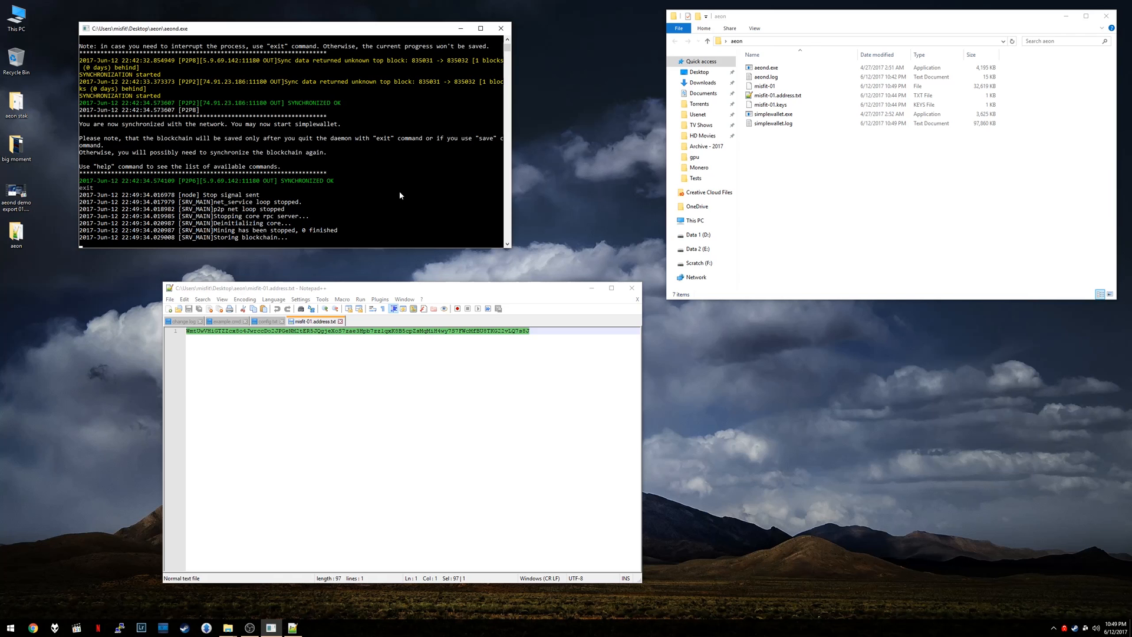